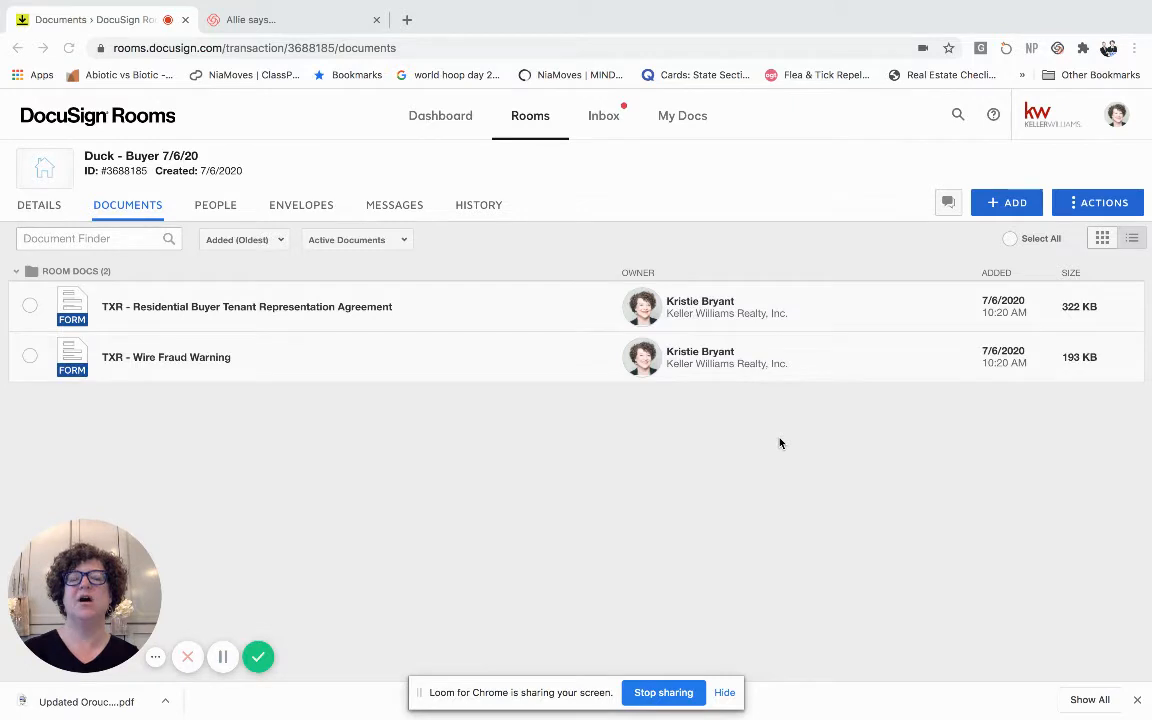
Browse the DocuSign Forms library by group, showing all TR forms for the room.
click(290, 20)
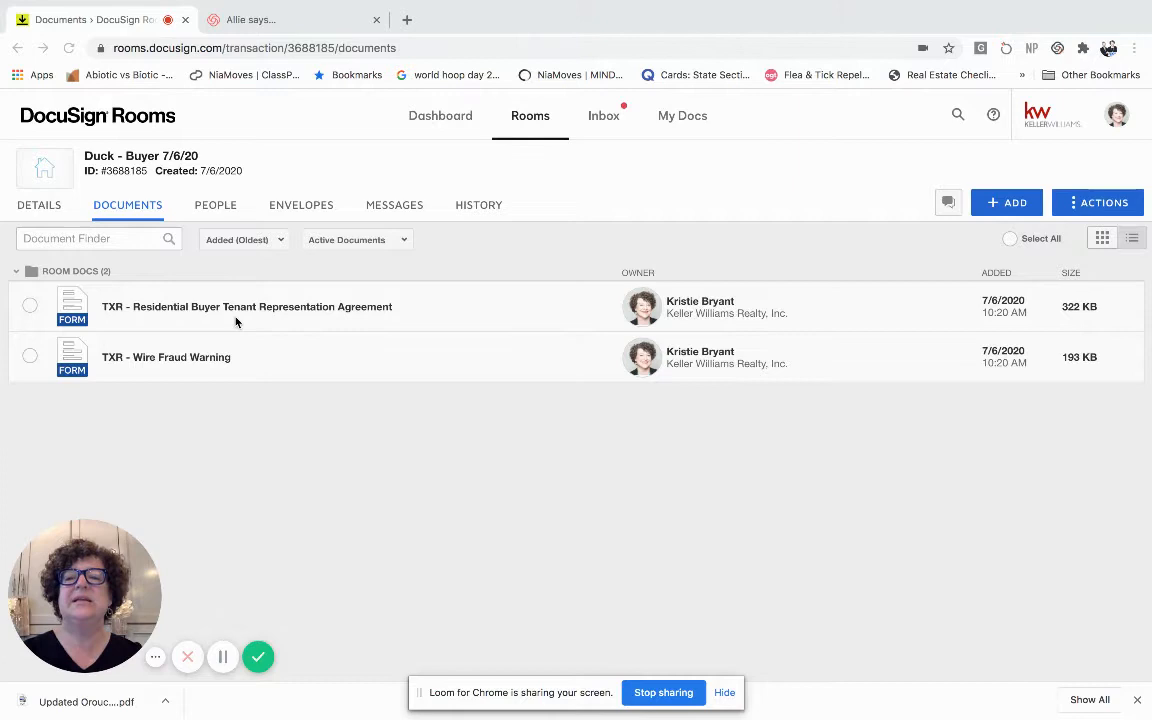
click(290, 20)
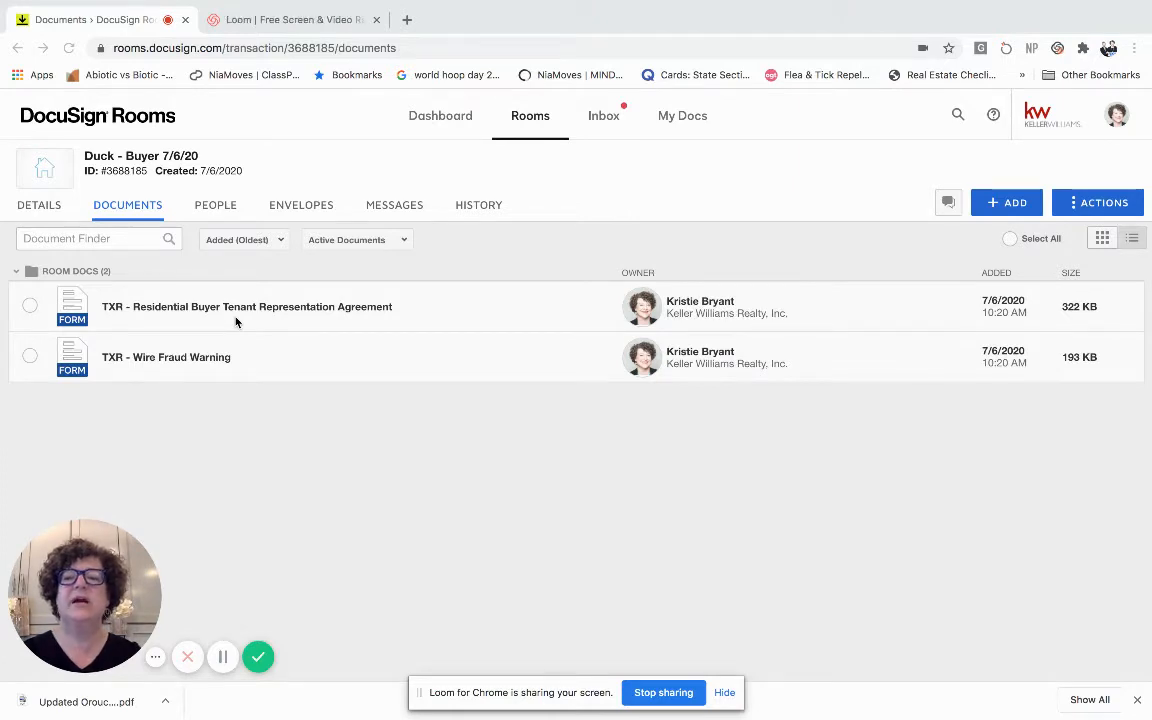
mouse_move(282, 324)
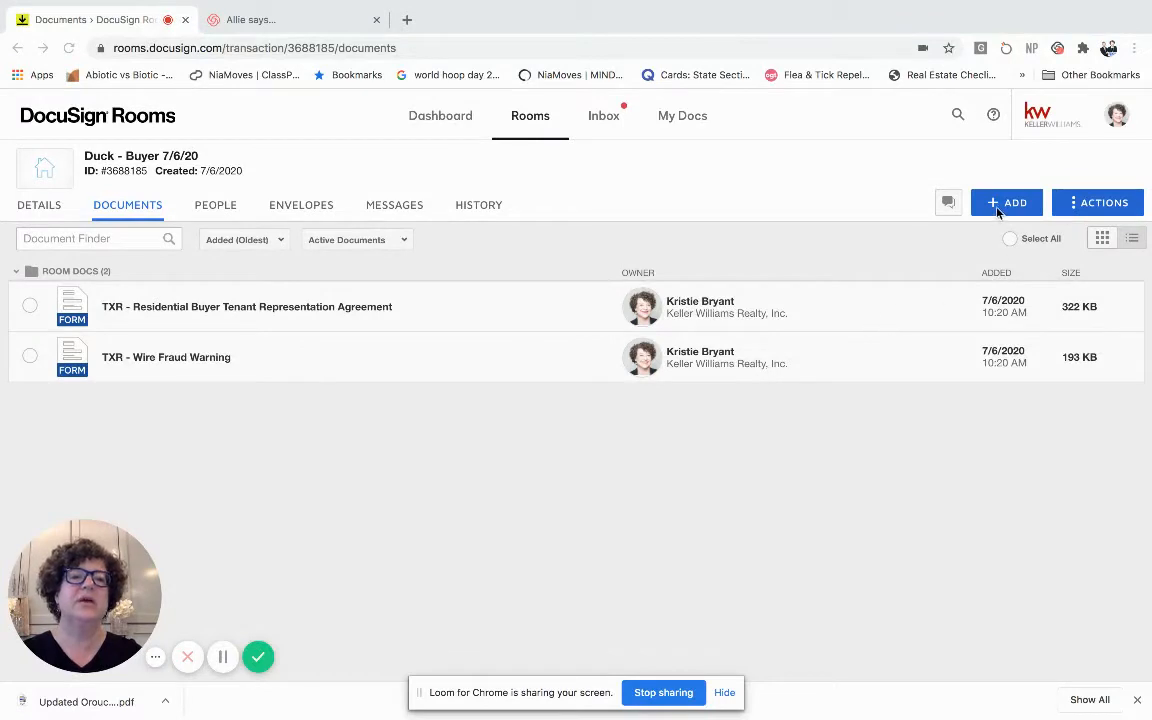
click(290, 20)
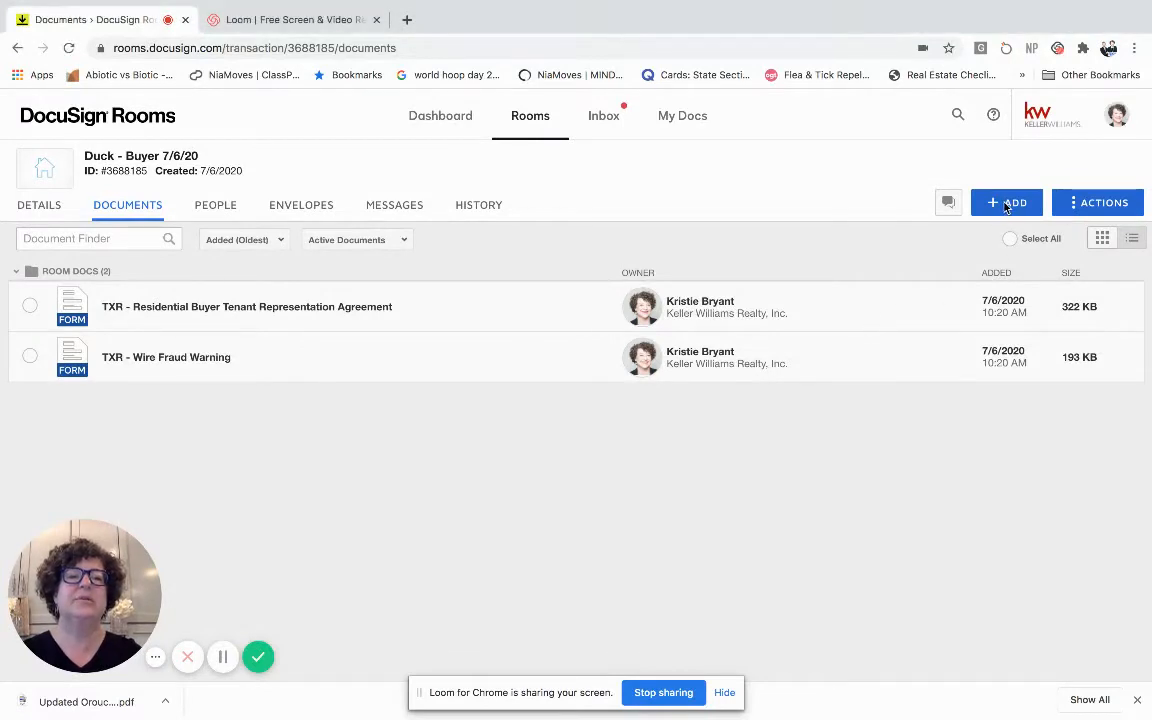
click(1006, 202)
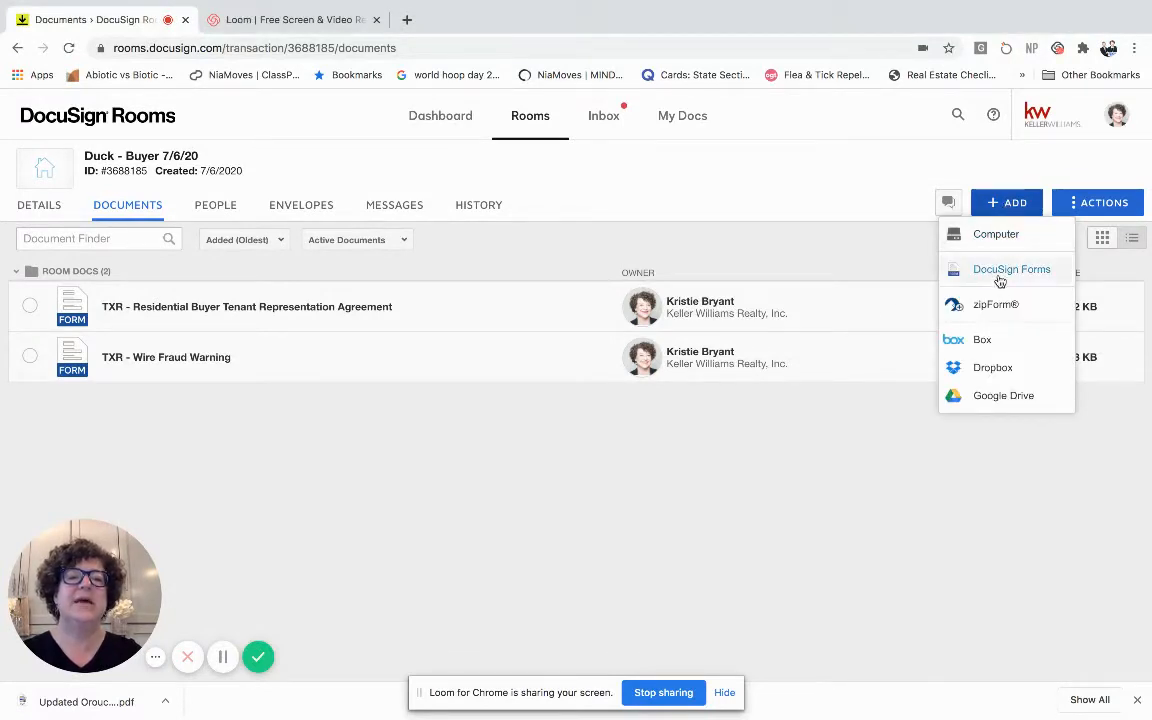
click(690, 256)
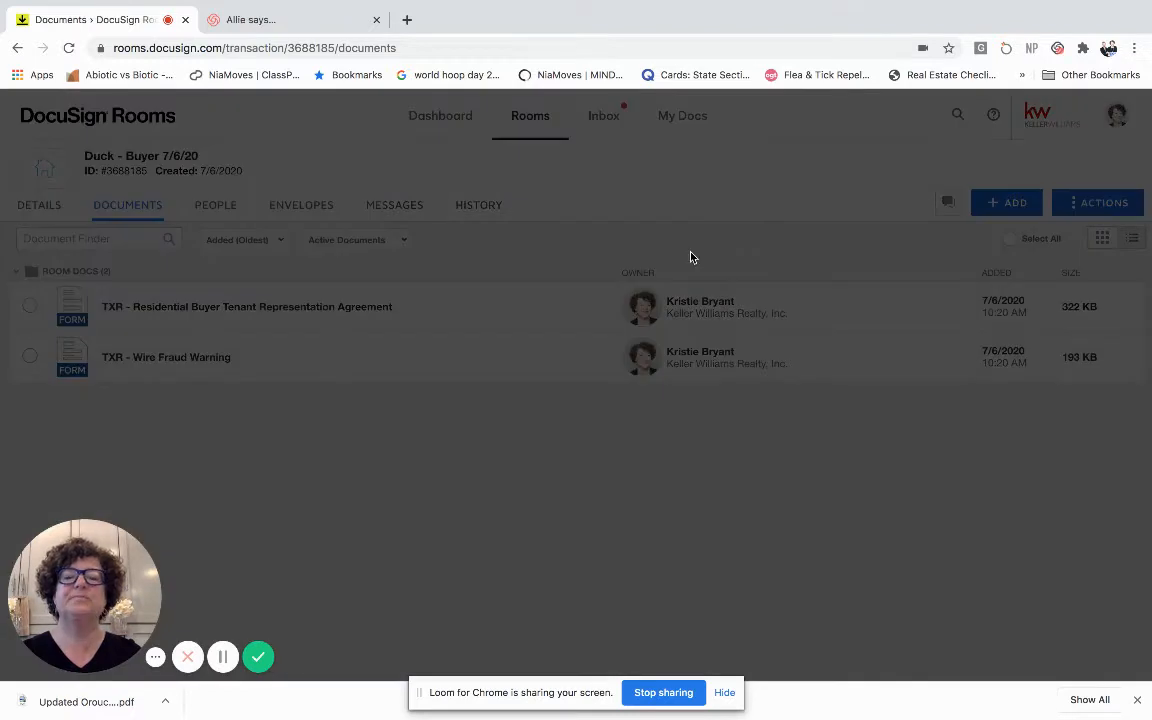
click(1006, 202)
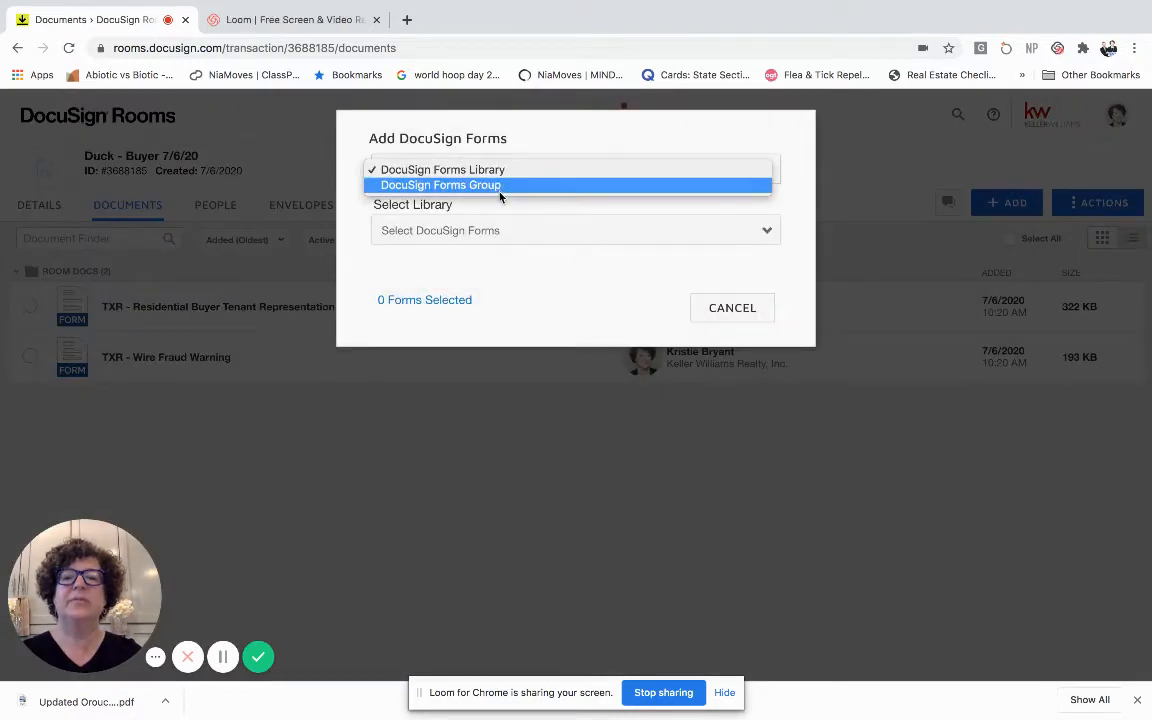
click(440, 184)
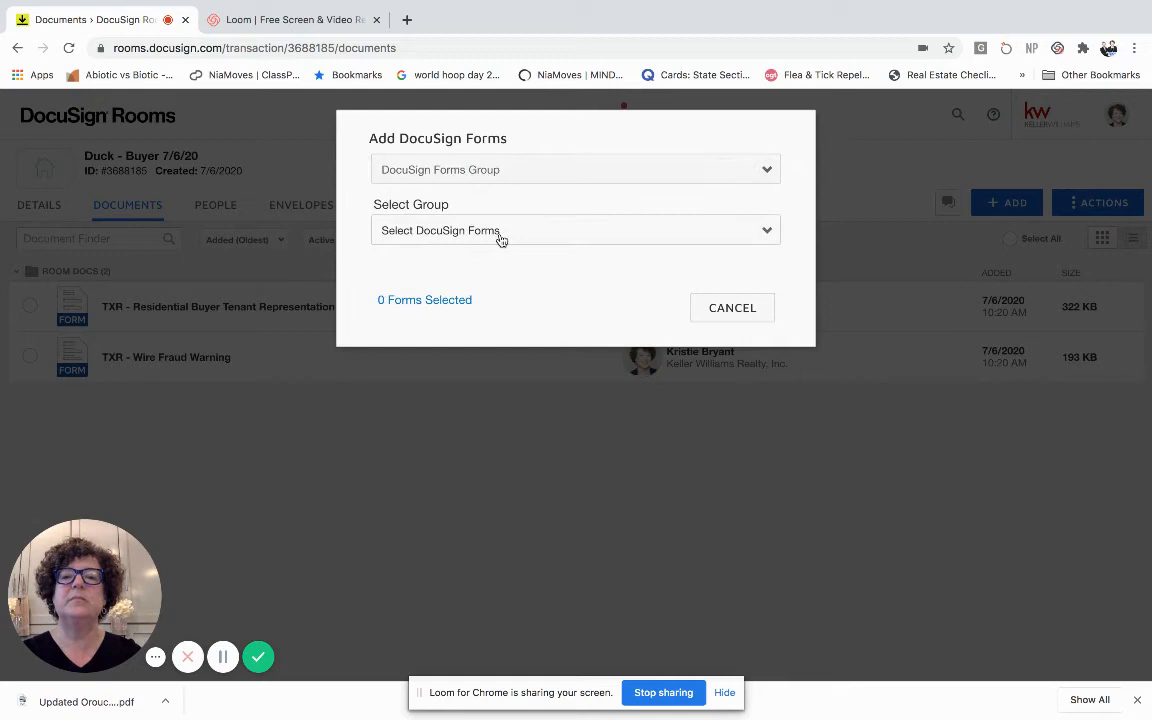
click(576, 230)
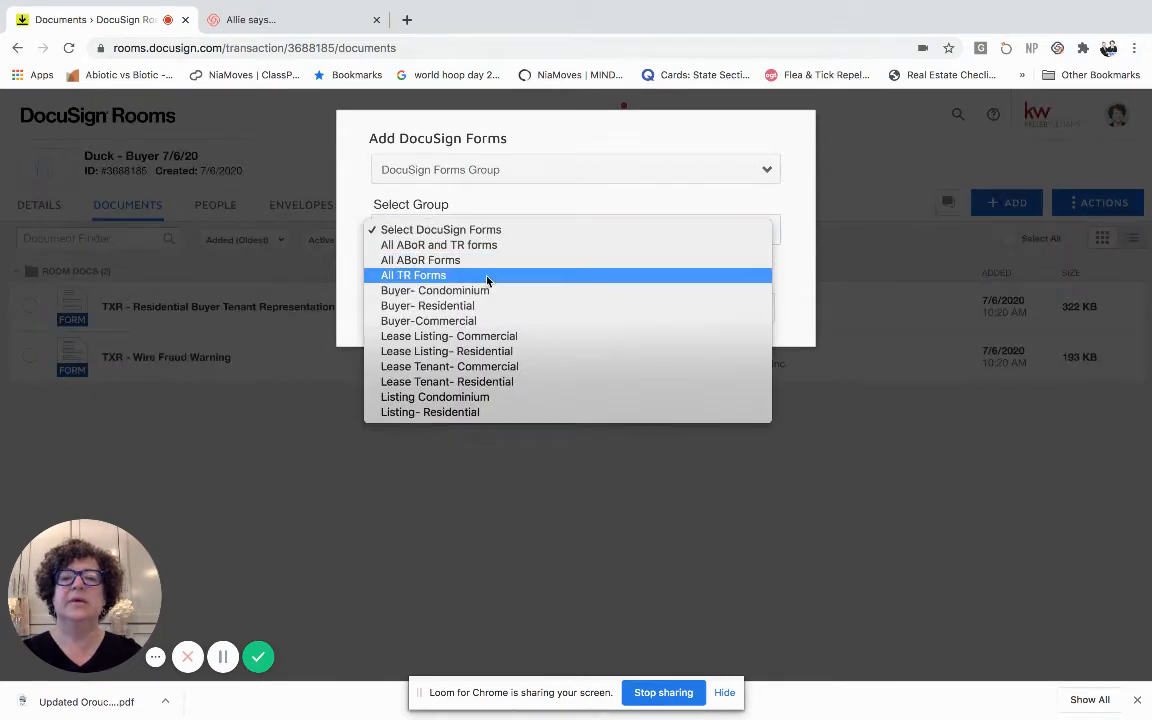
click(412, 276)
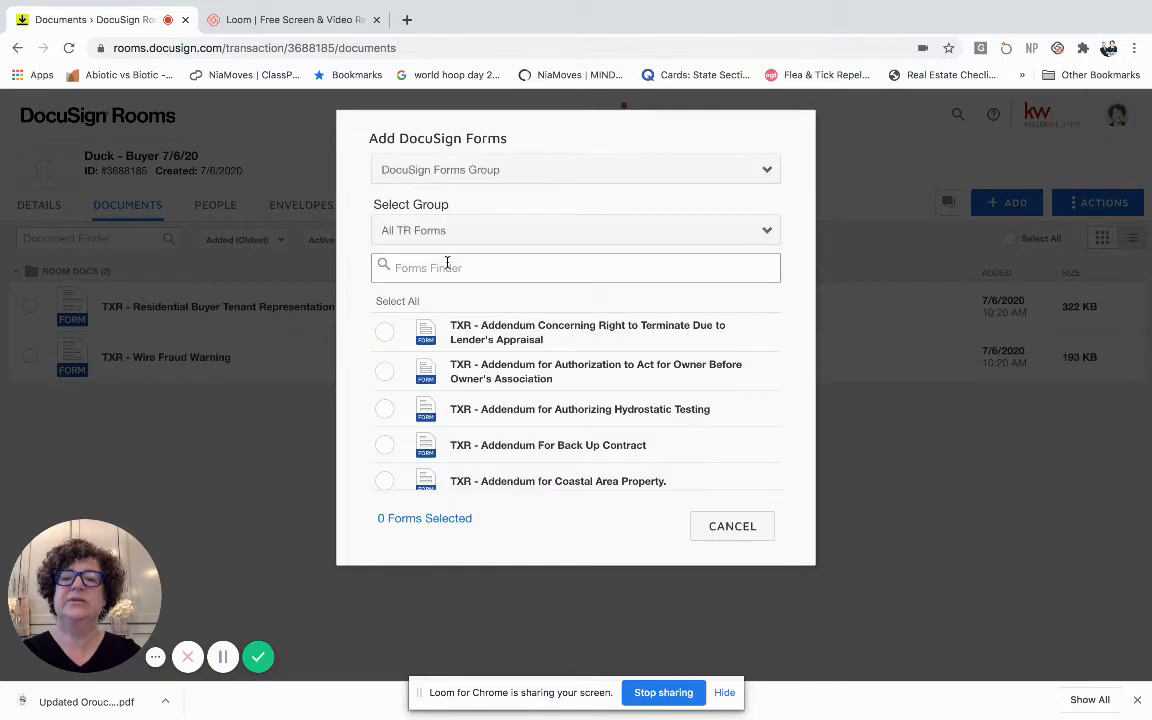
Search 'wire' and 'repre', add the Residential Buyer Tenant Representation Agreement, and create an envelope from both room documents.
click(576, 268)
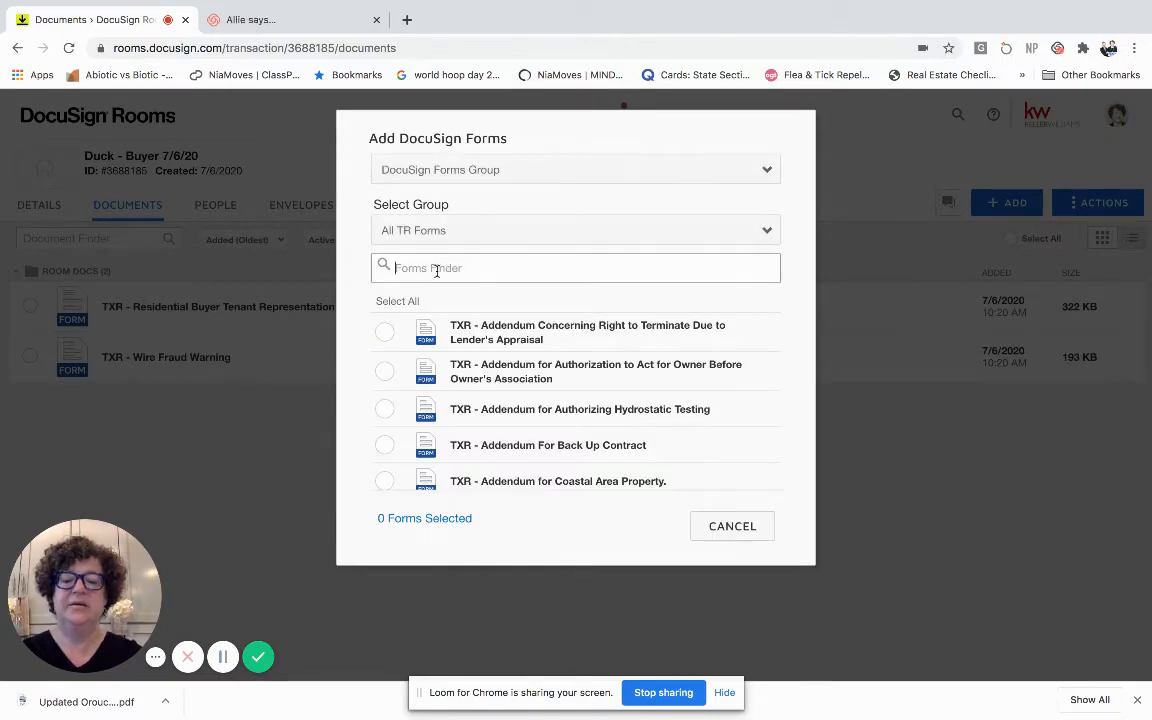
text(wire)
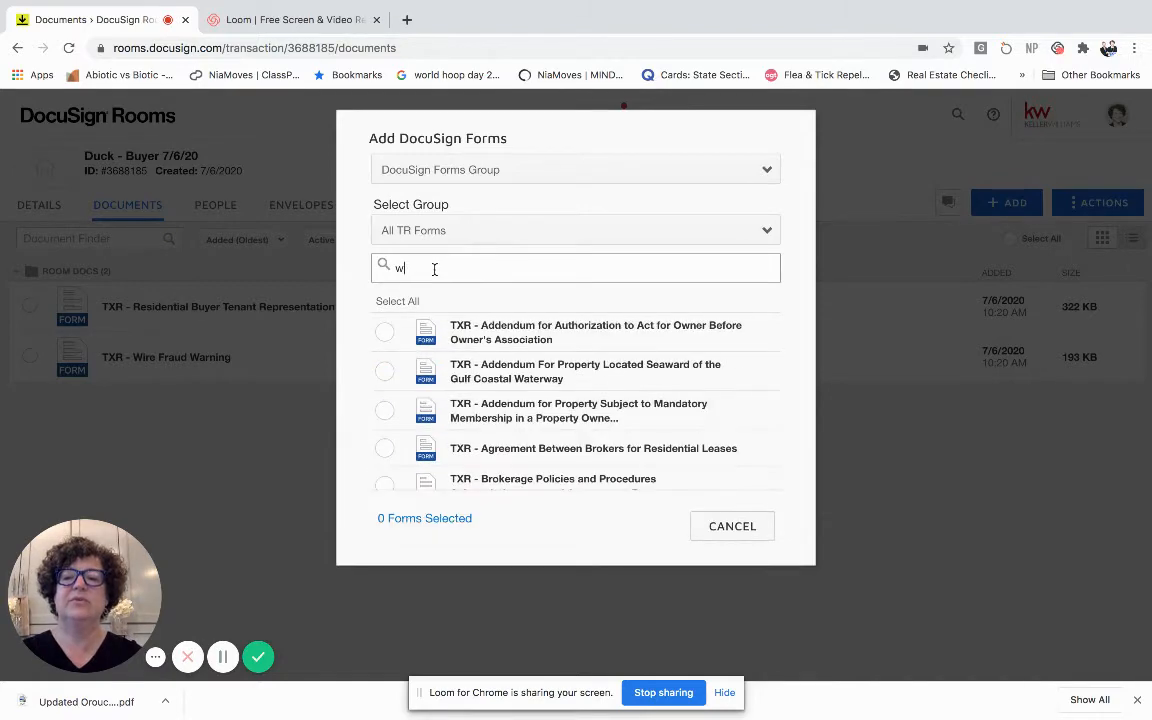
text(repre)
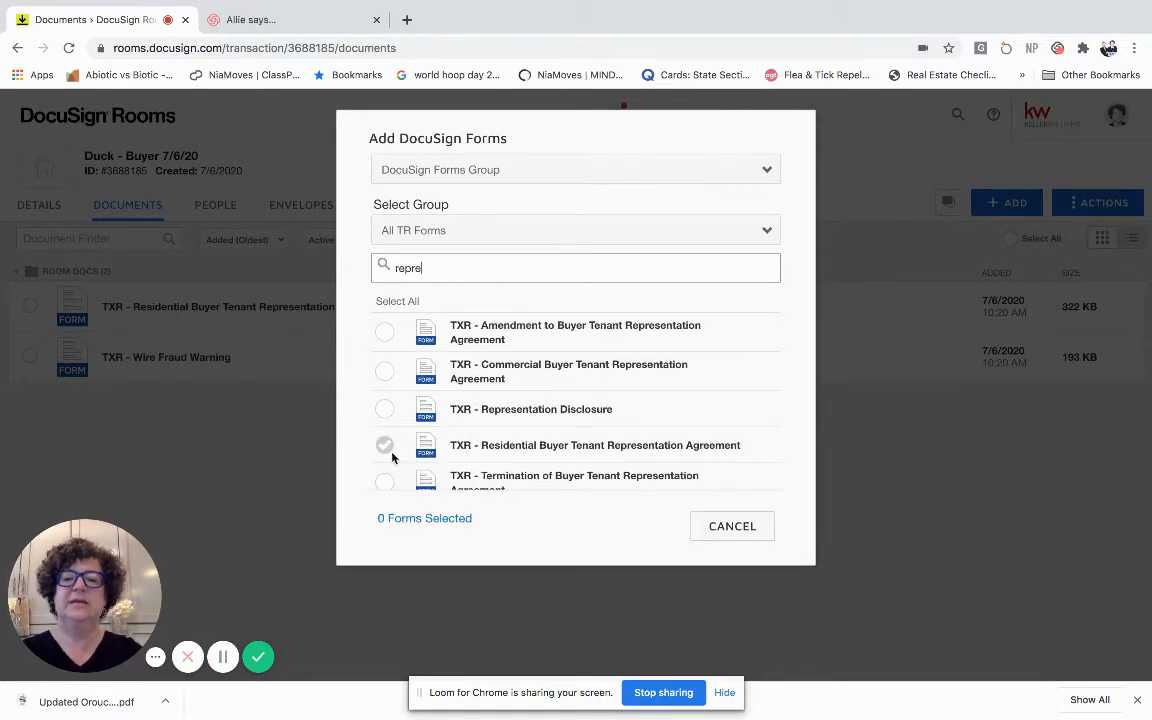
click(732, 526)
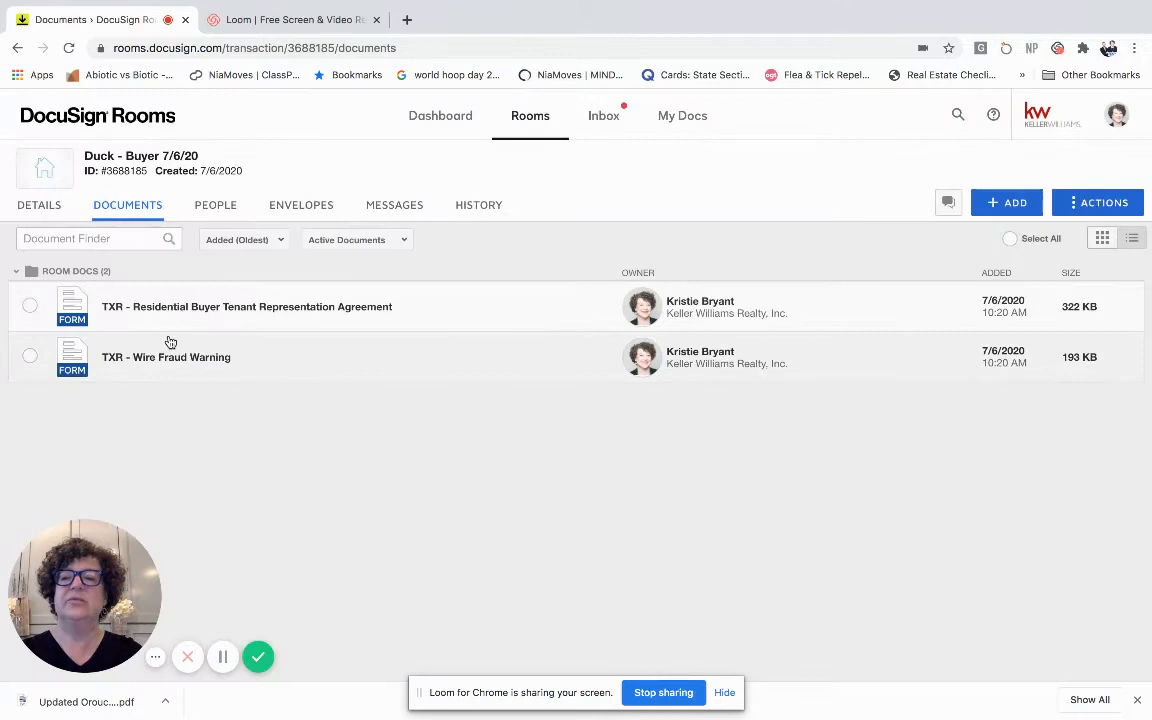
click(30, 308)
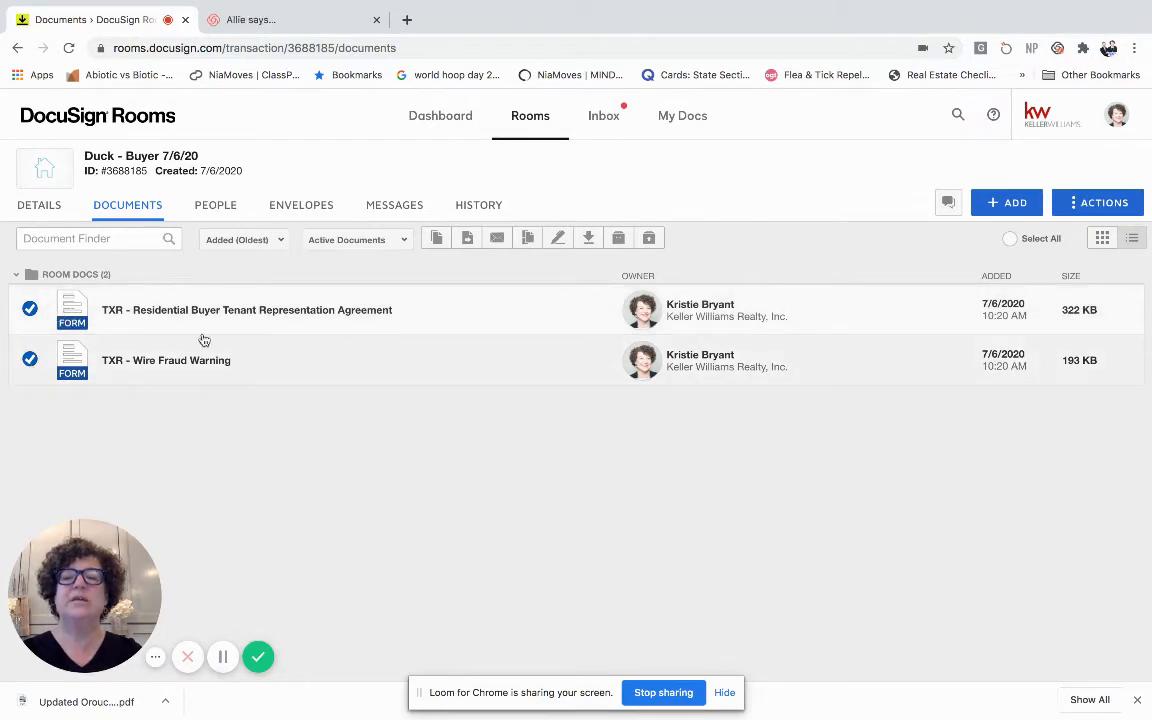
mouse_move(556, 238)
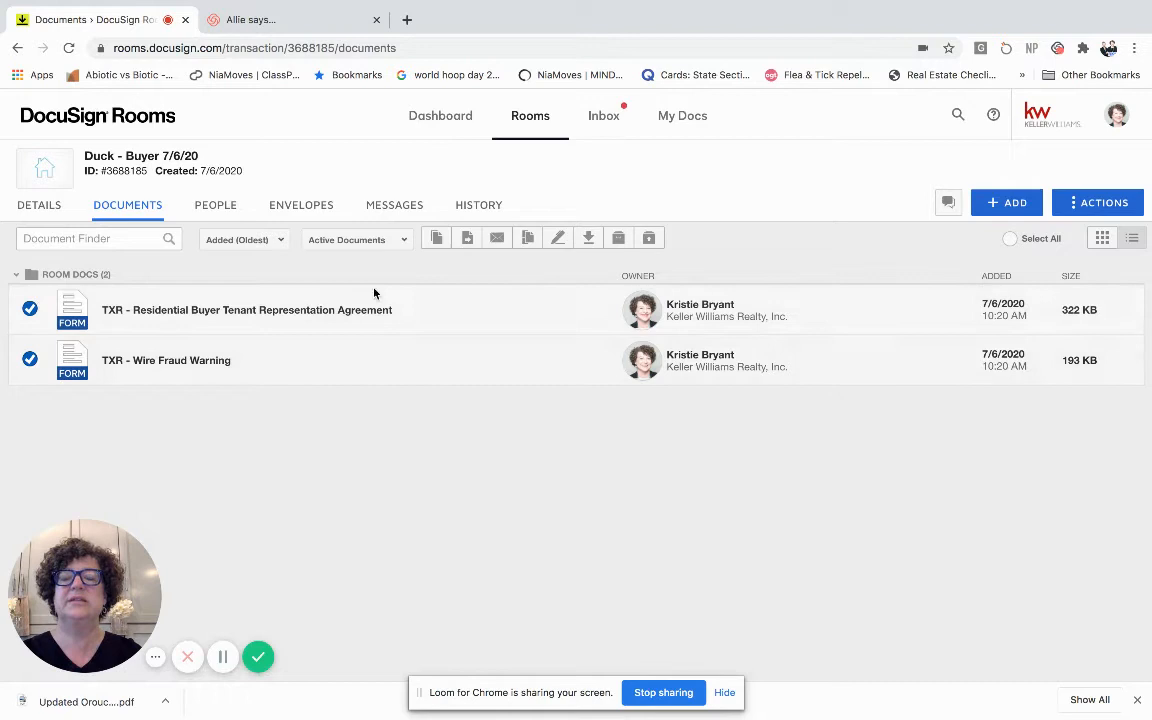
mouse_move(556, 238)
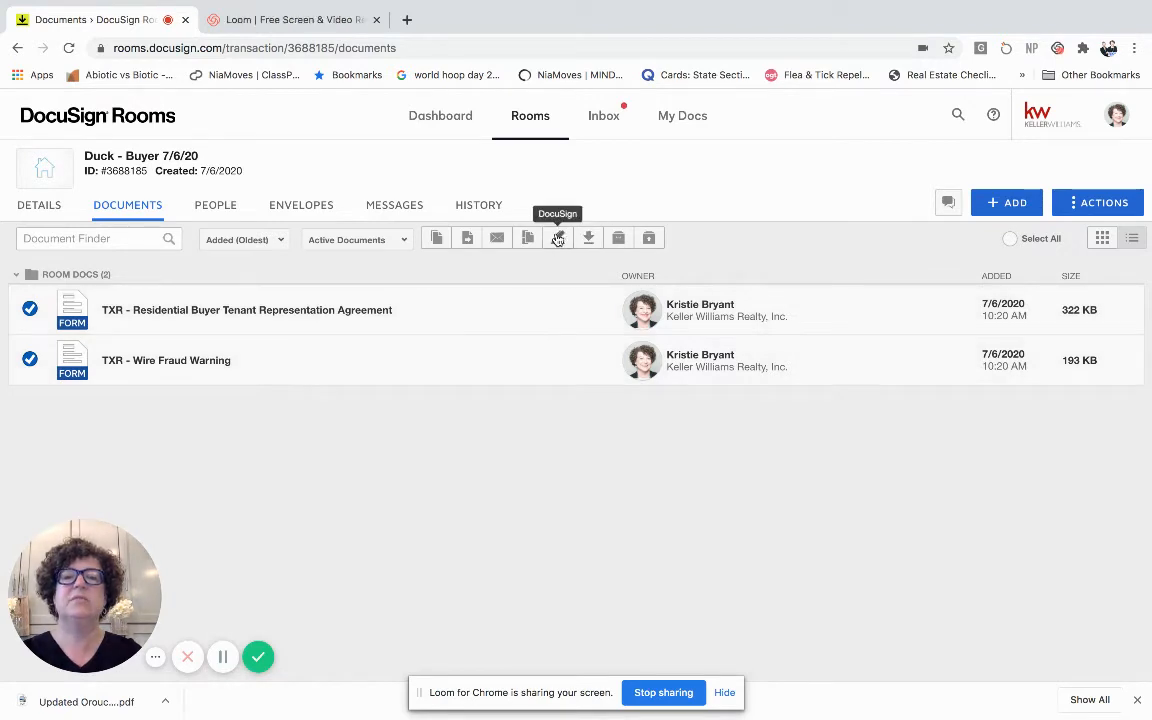
click(556, 236)
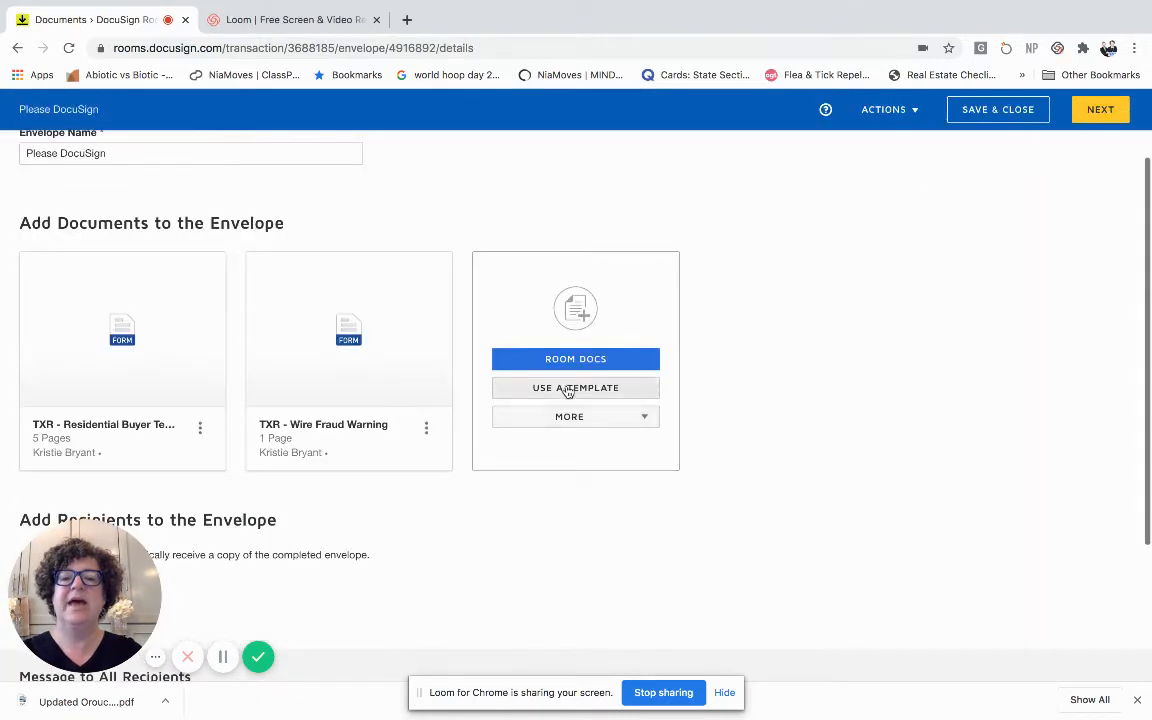
Add the shared Buyer General Information and Buyer IABS templates to the envelope.
click(576, 388)
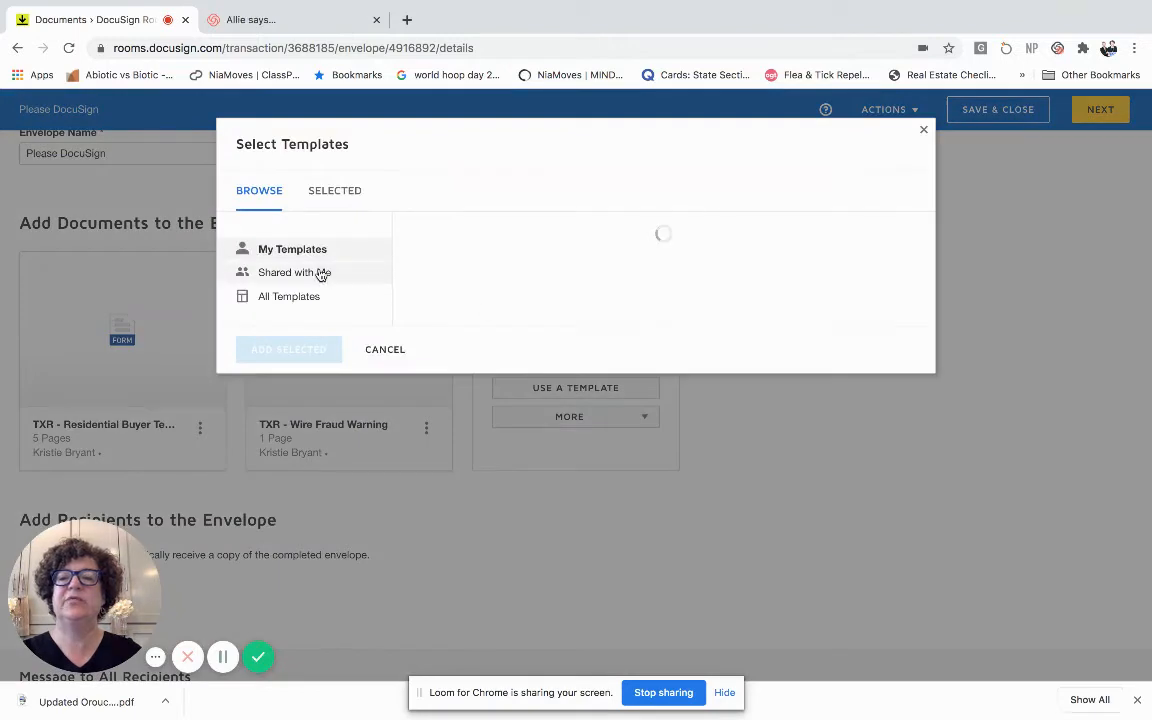
click(294, 272)
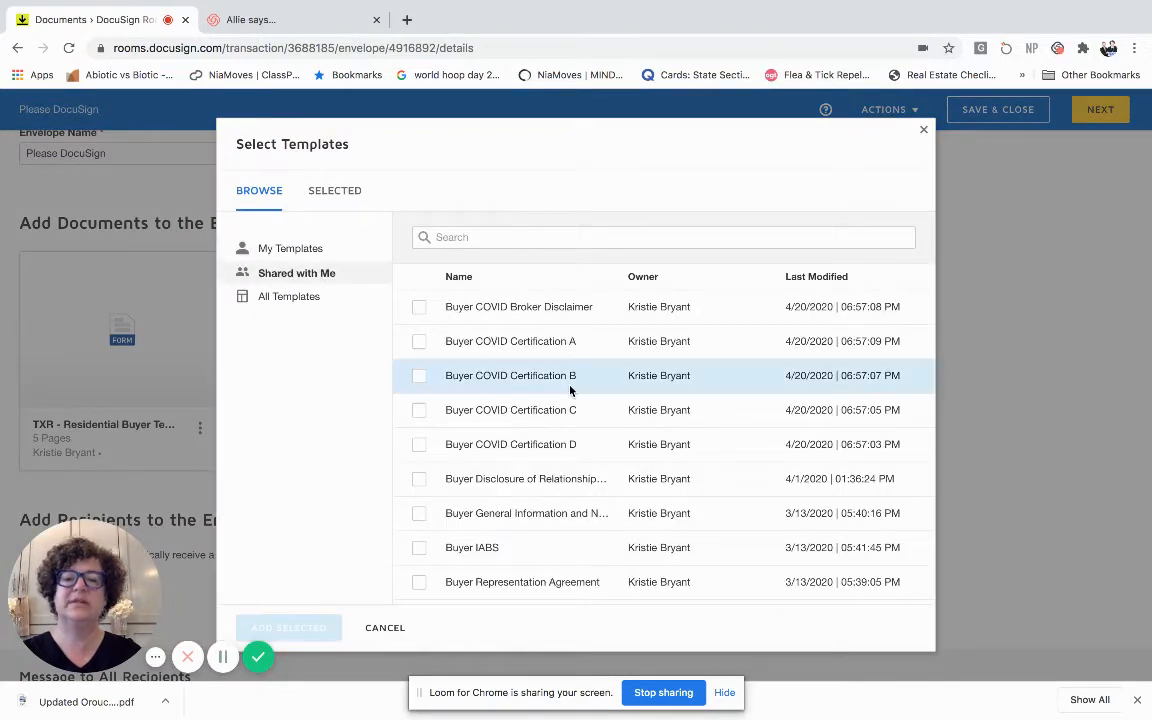
scroll(down, 3)
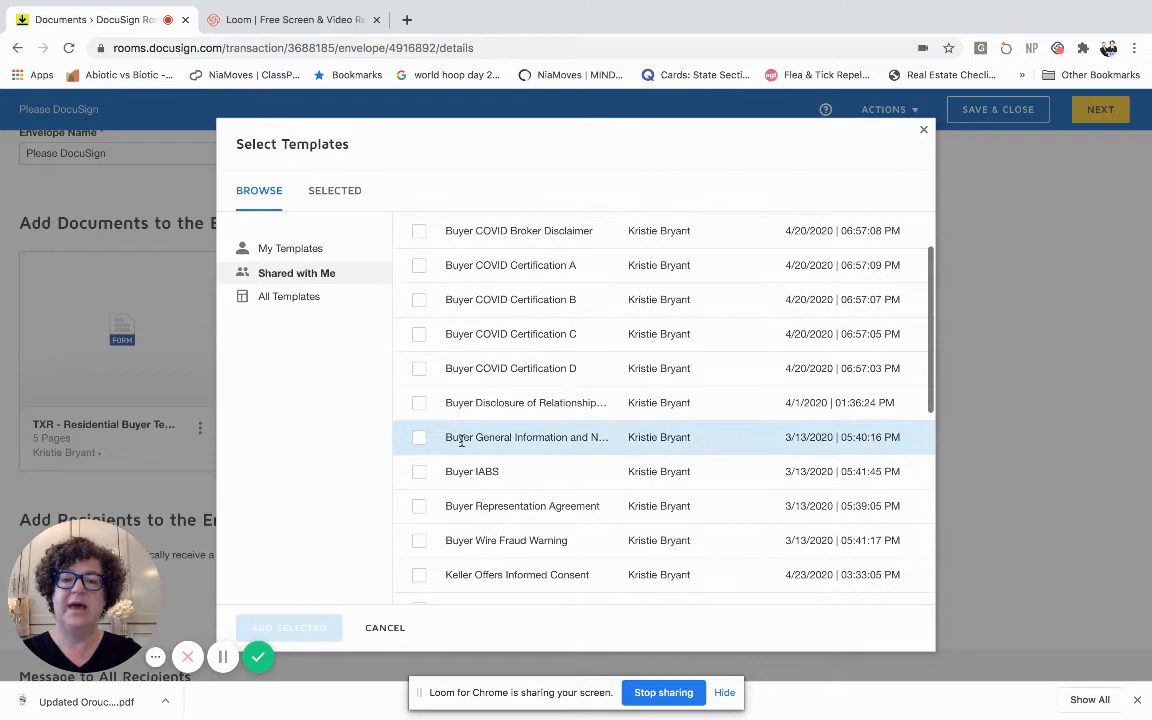
click(420, 436)
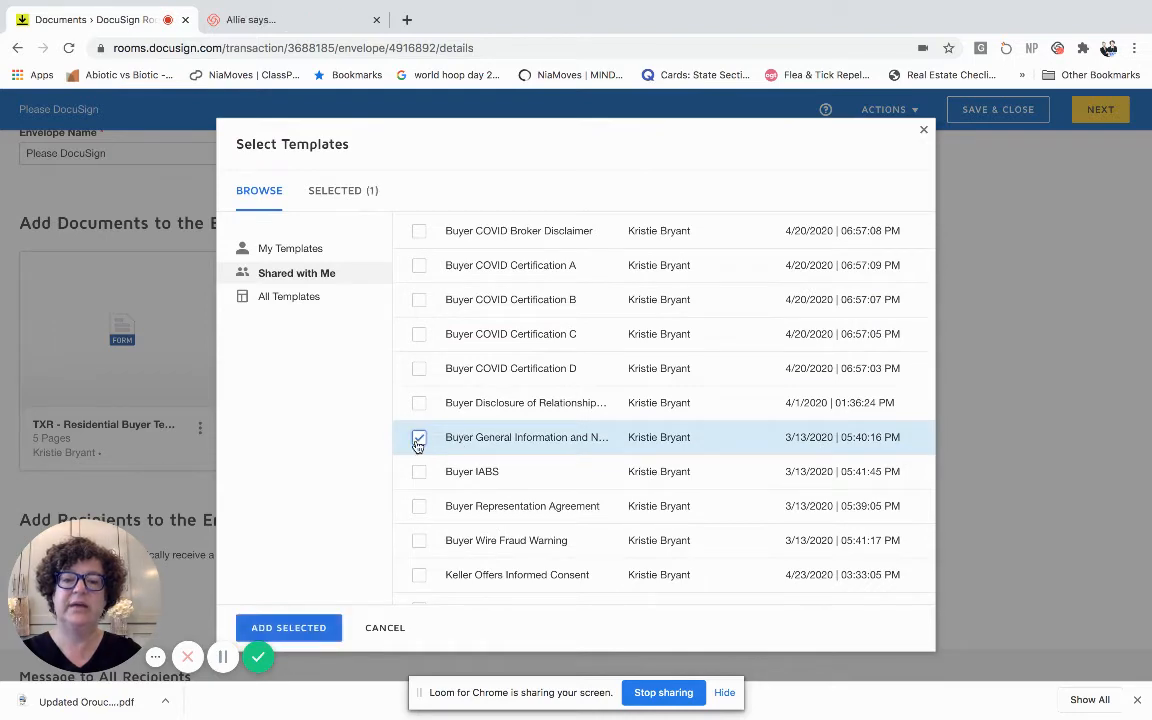
click(420, 472)
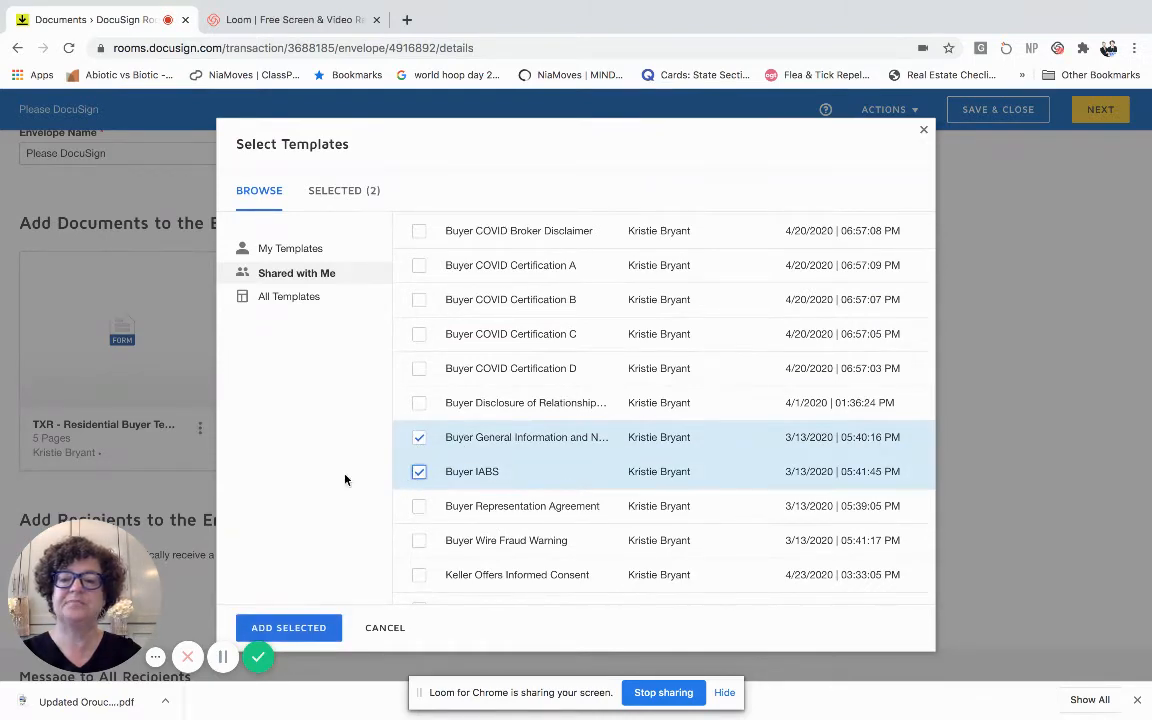
click(288, 628)
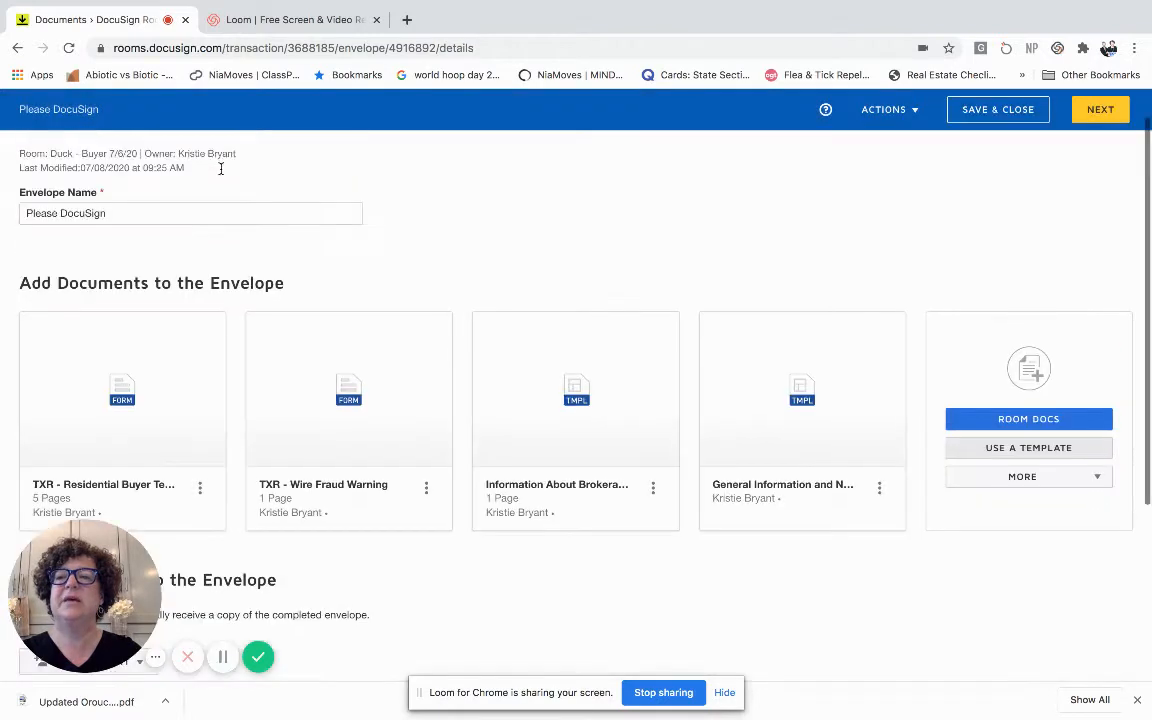
Enter the recipient message "Please read, review, ask questions and then sign.".
click(190, 244)
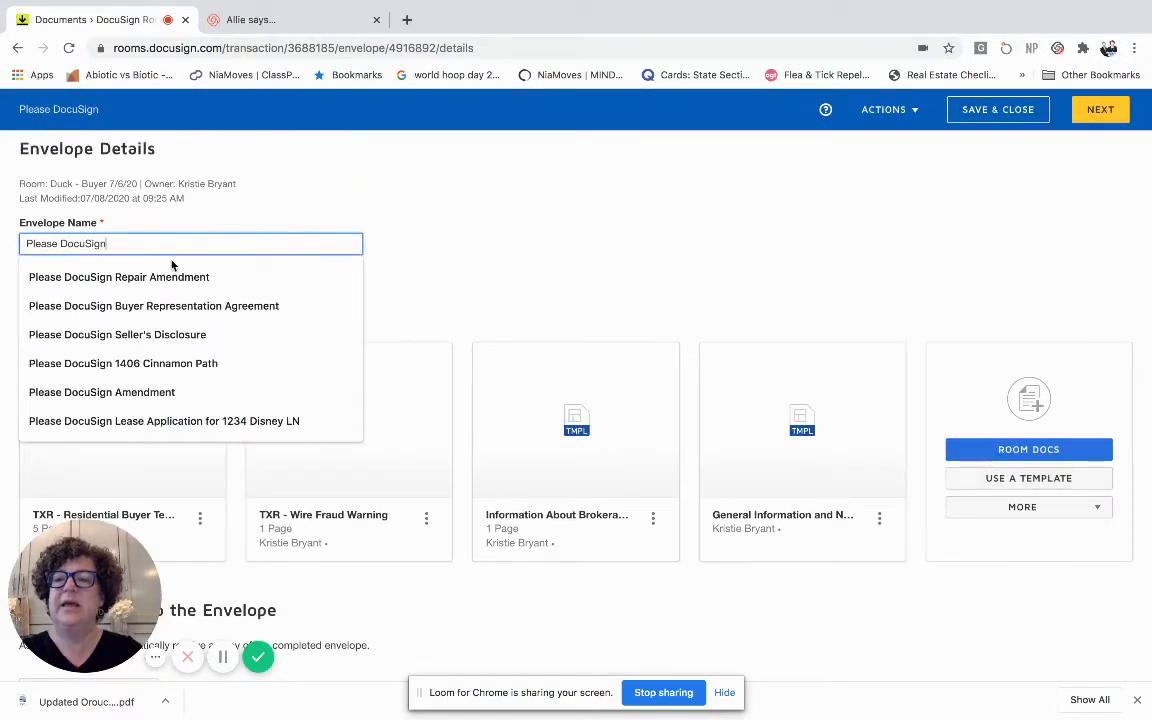
click(152, 304)
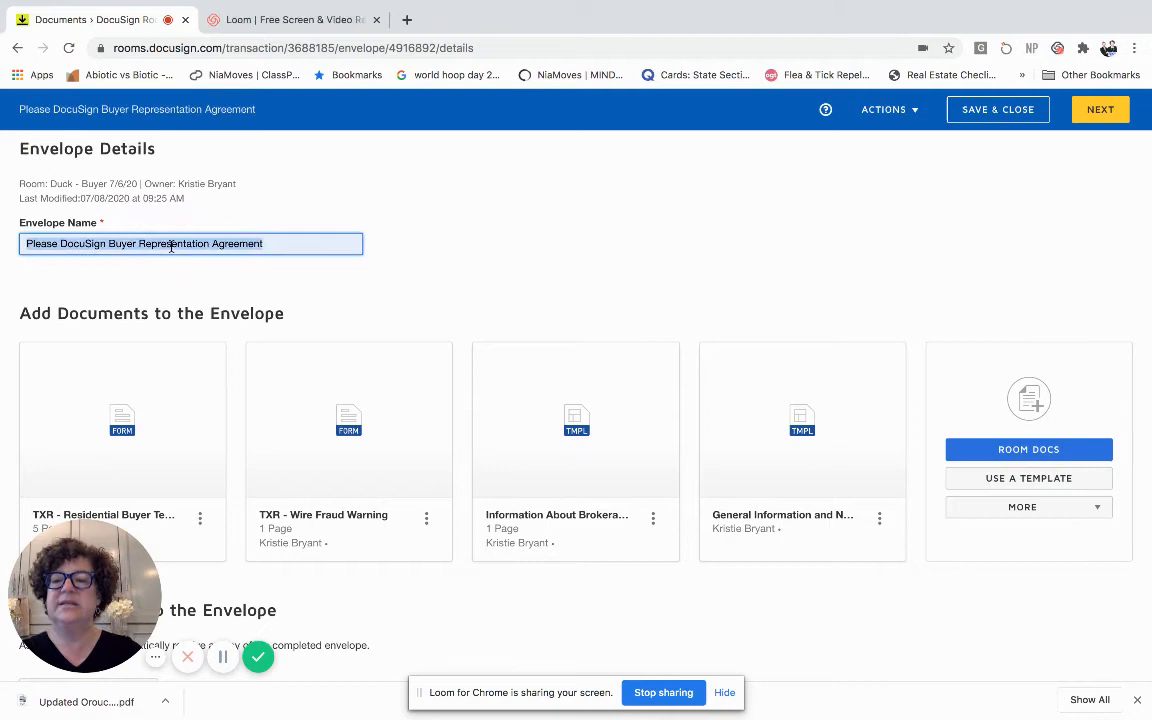
scroll(down, 3)
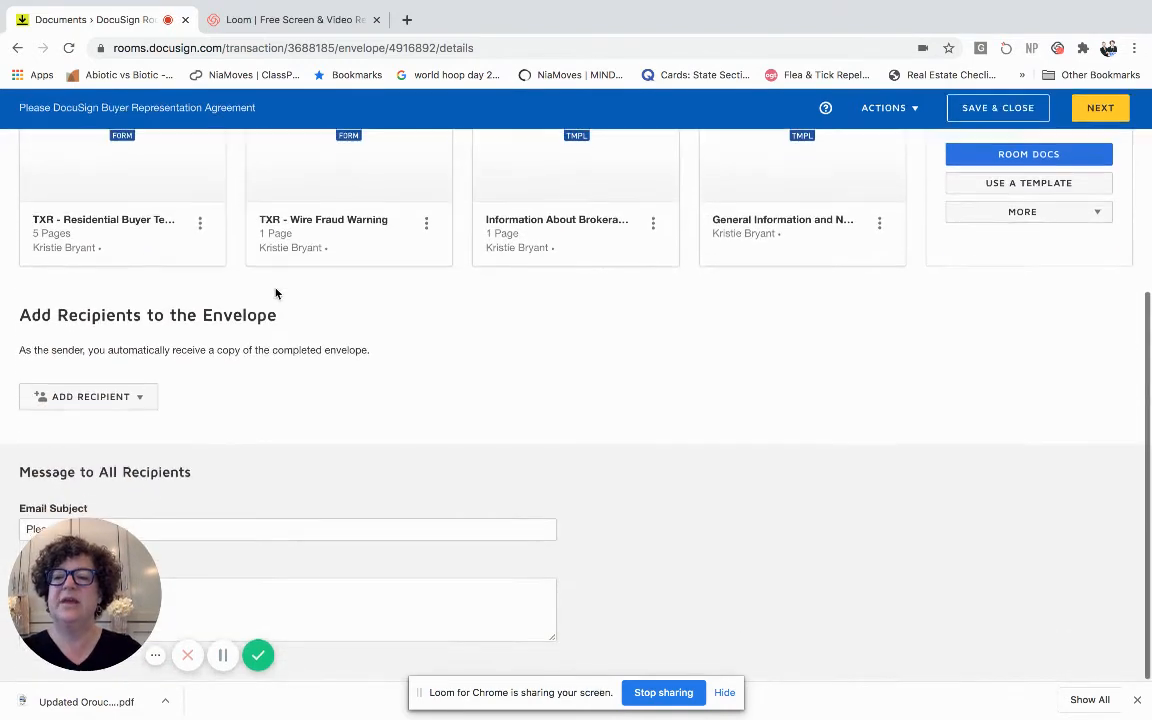
click(288, 528)
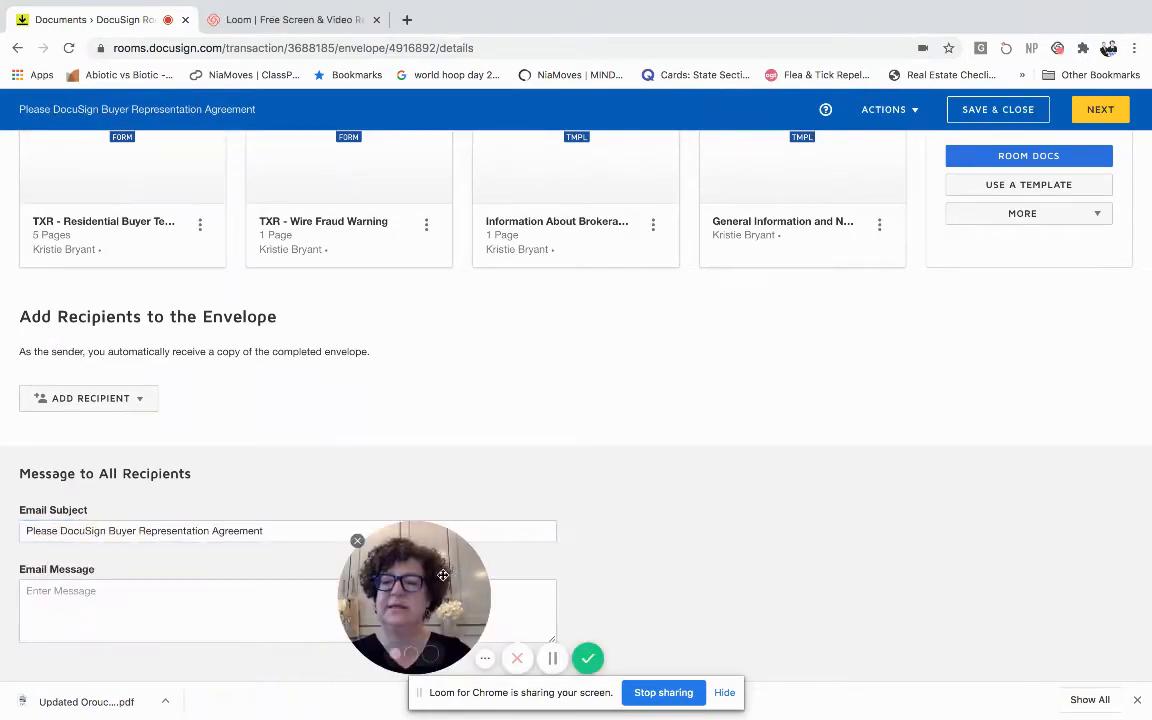
drag(414, 596, 996, 586)
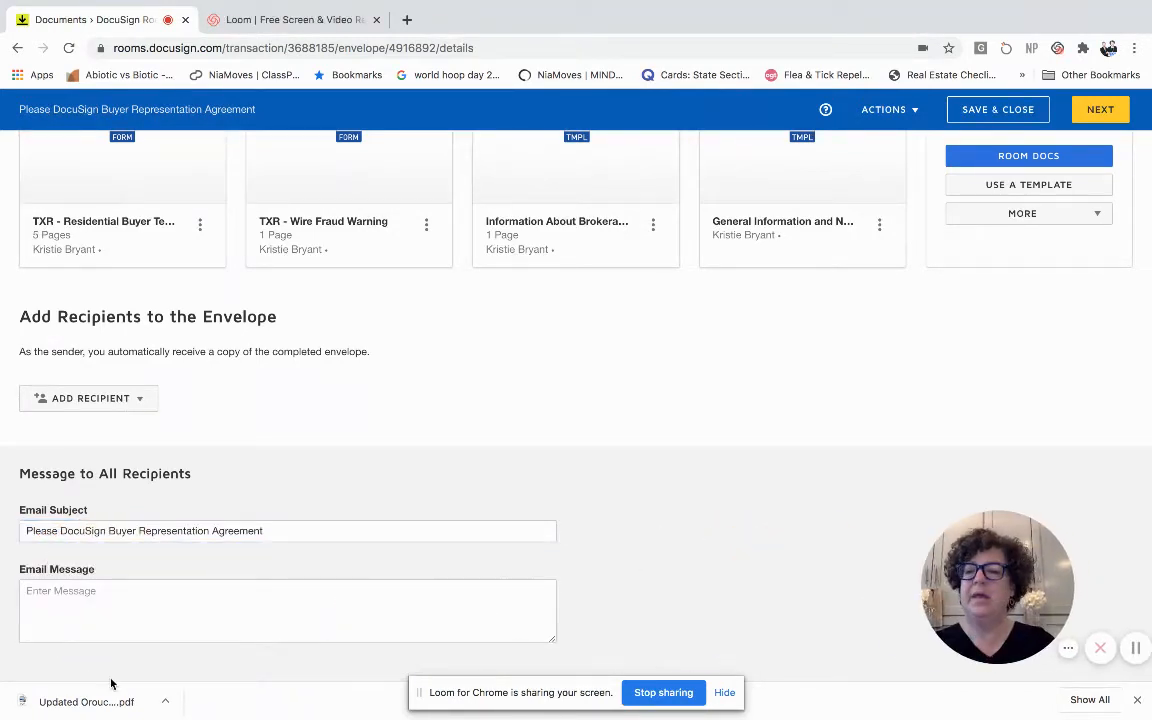
text(Ple)
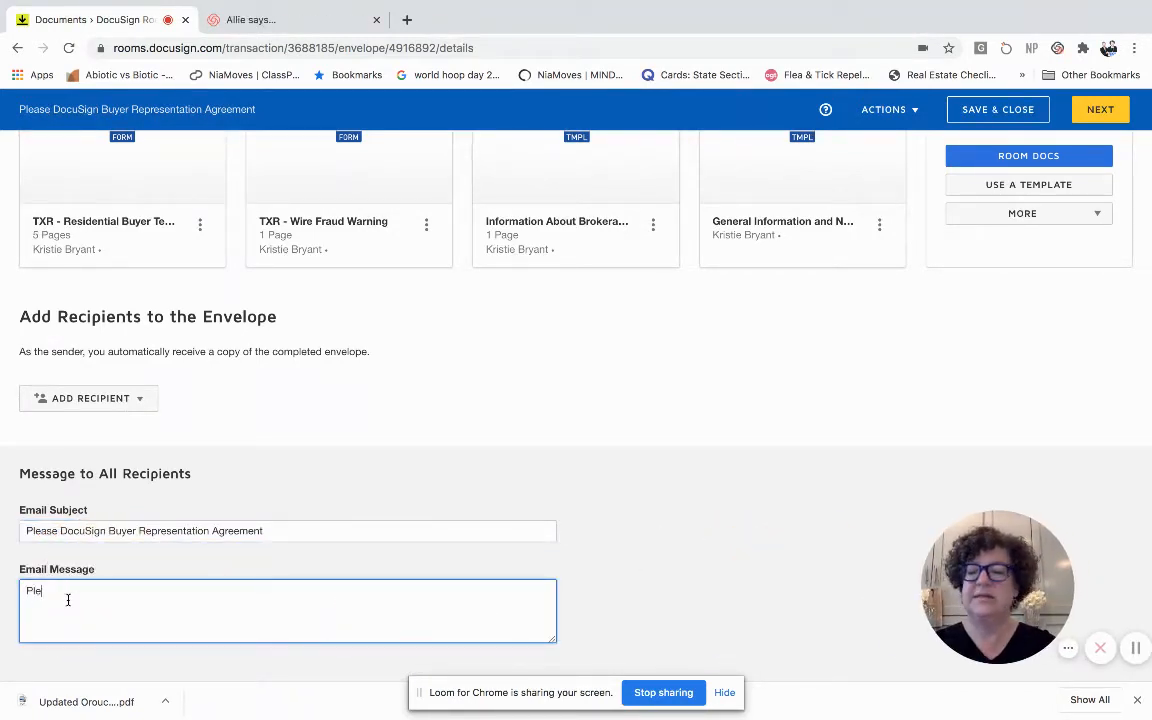
text(ase)
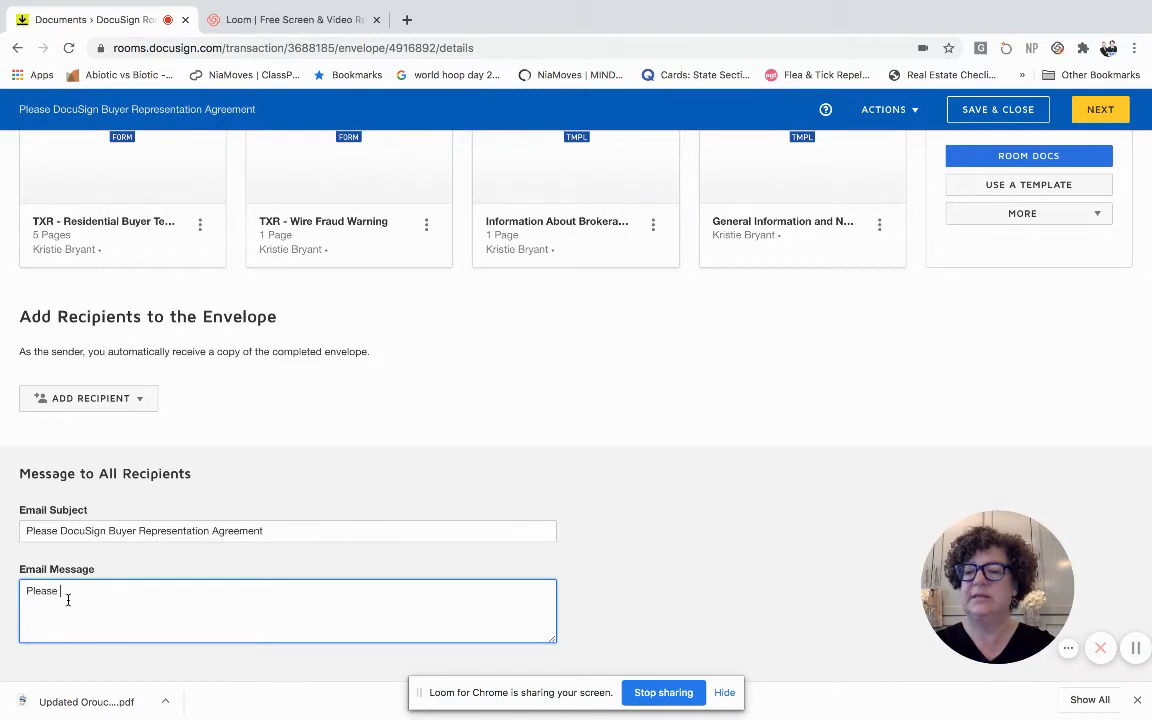
text(read, review, a)
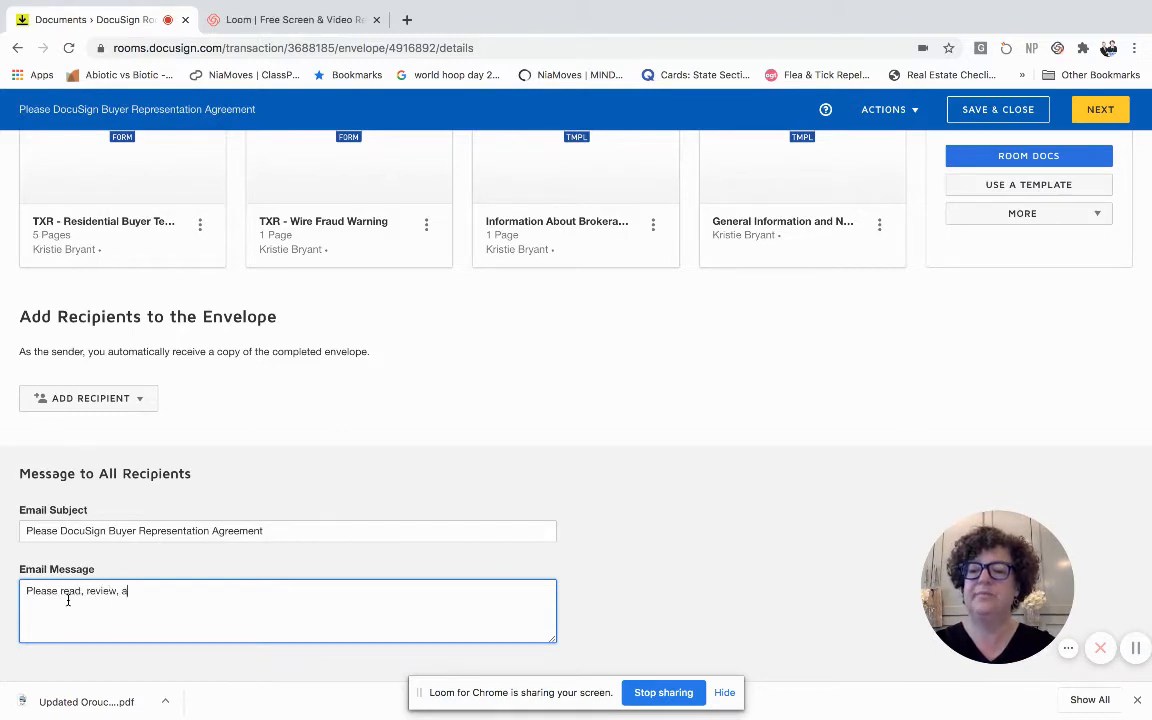
text(sk question)
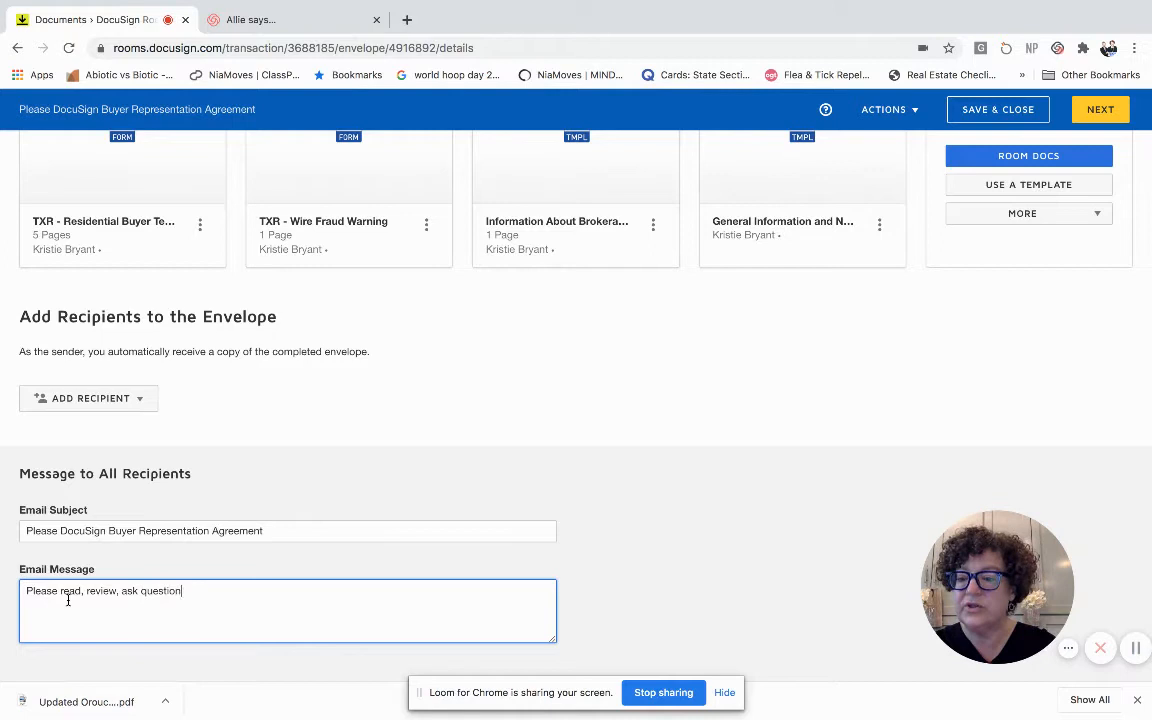
text(s and then sign.)
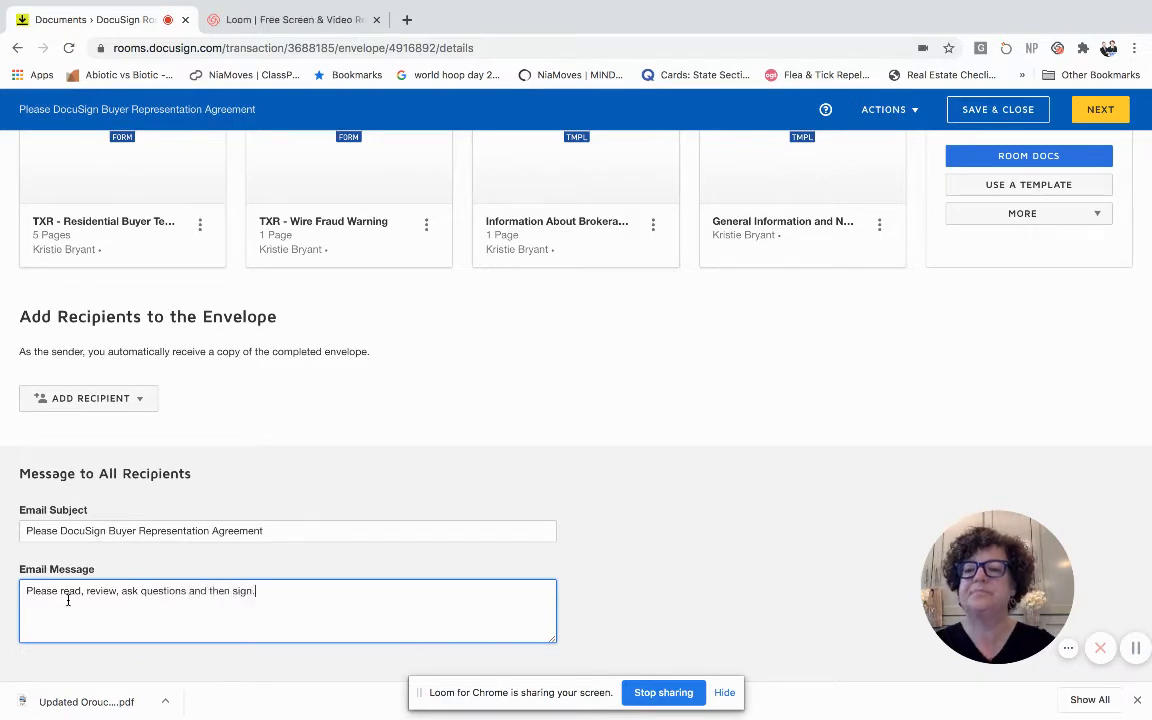
scroll(up, 3)
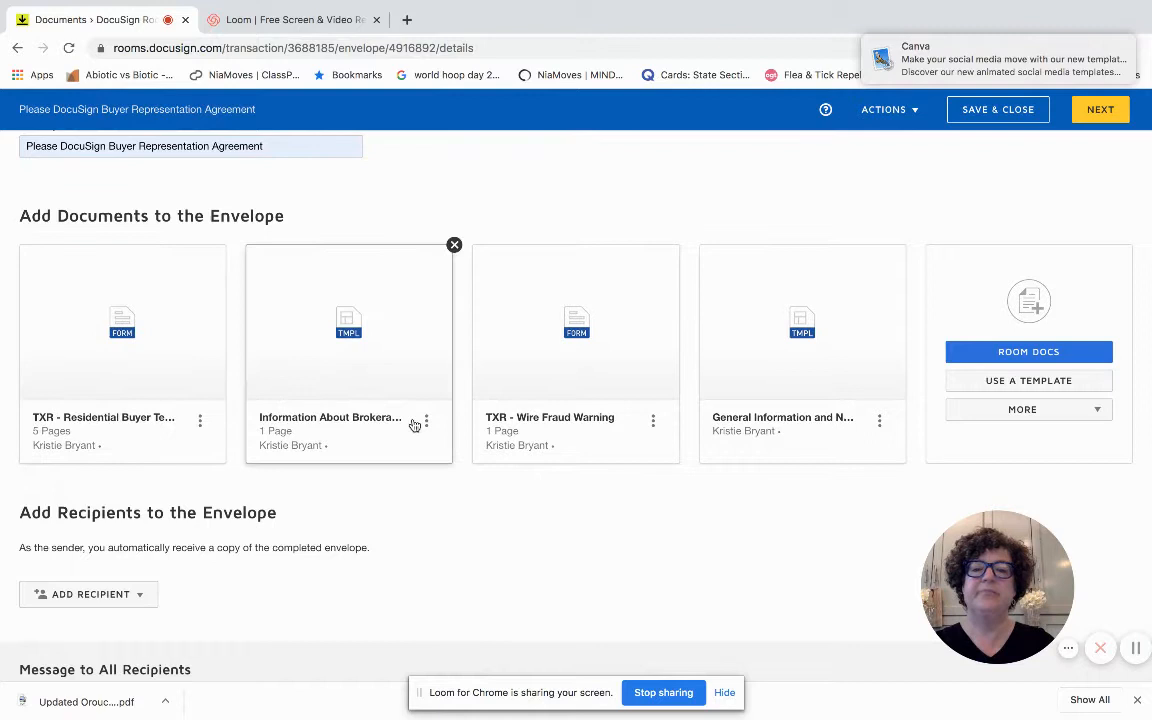
mouse_move(348, 320)
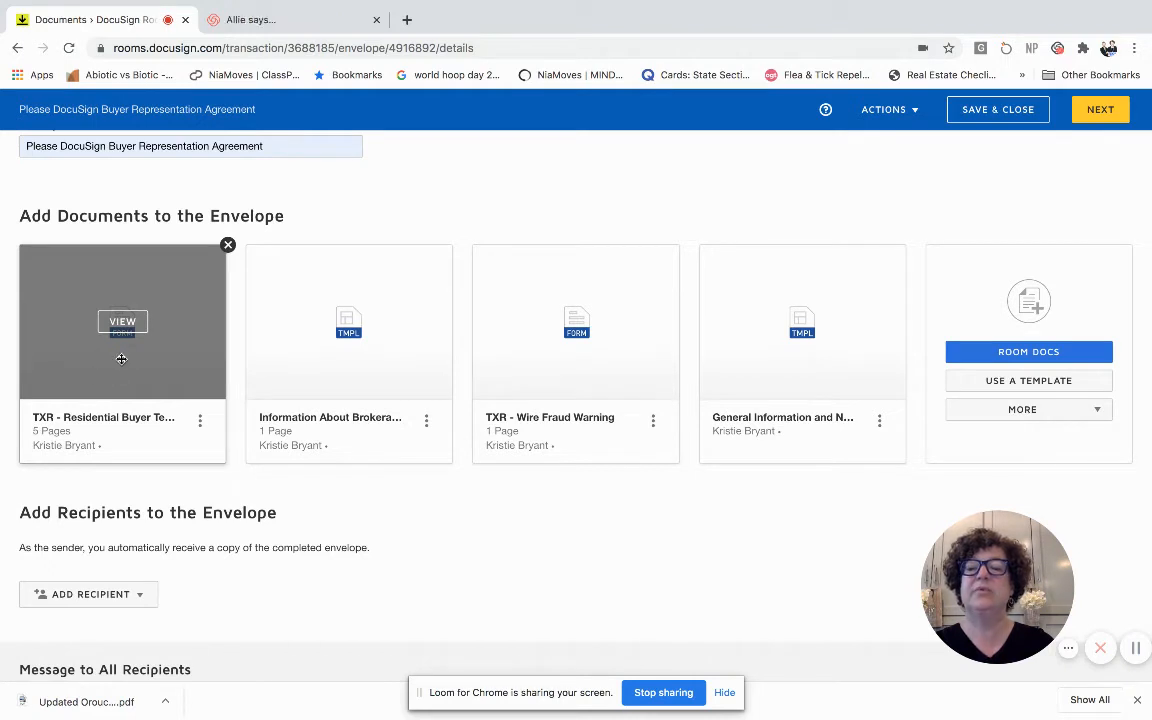
Choose to add envelope recipients from the pre-tagged roles.
click(290, 20)
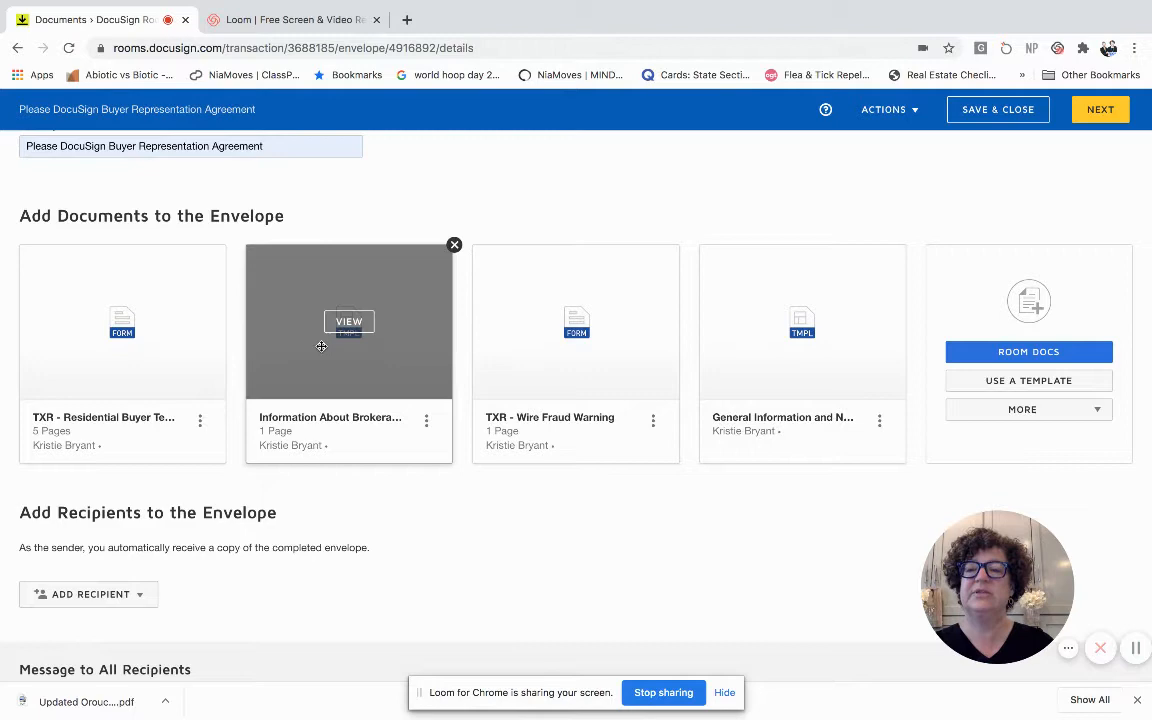
click(88, 508)
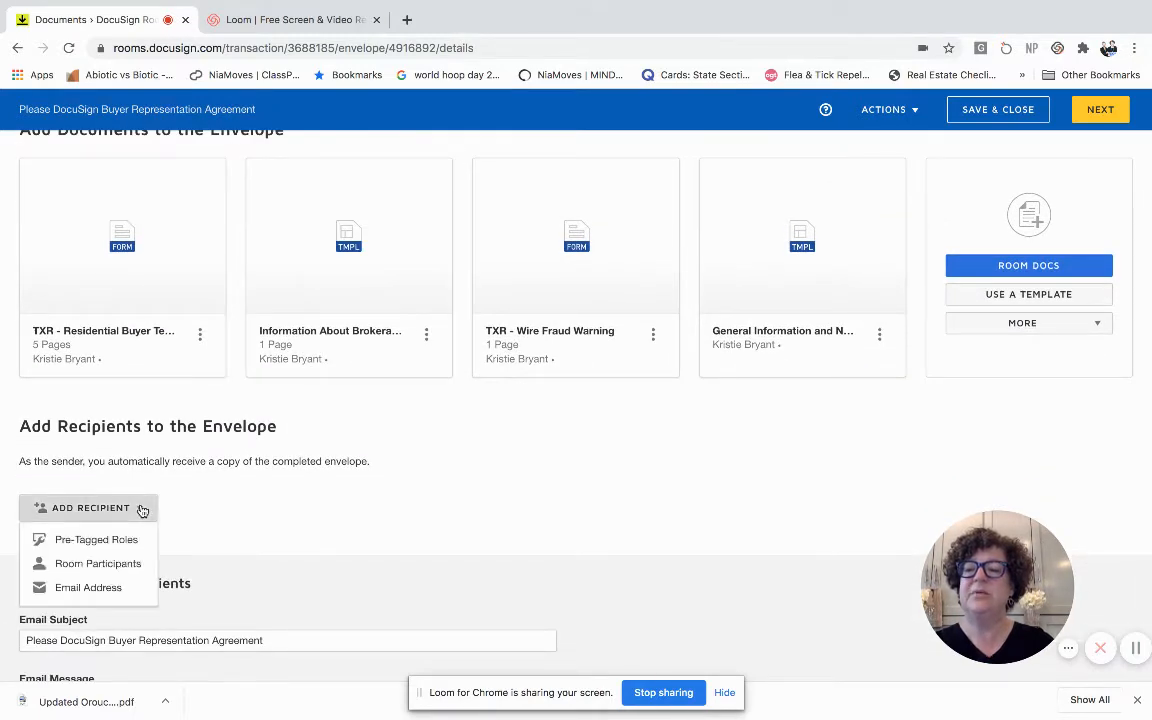
click(96, 540)
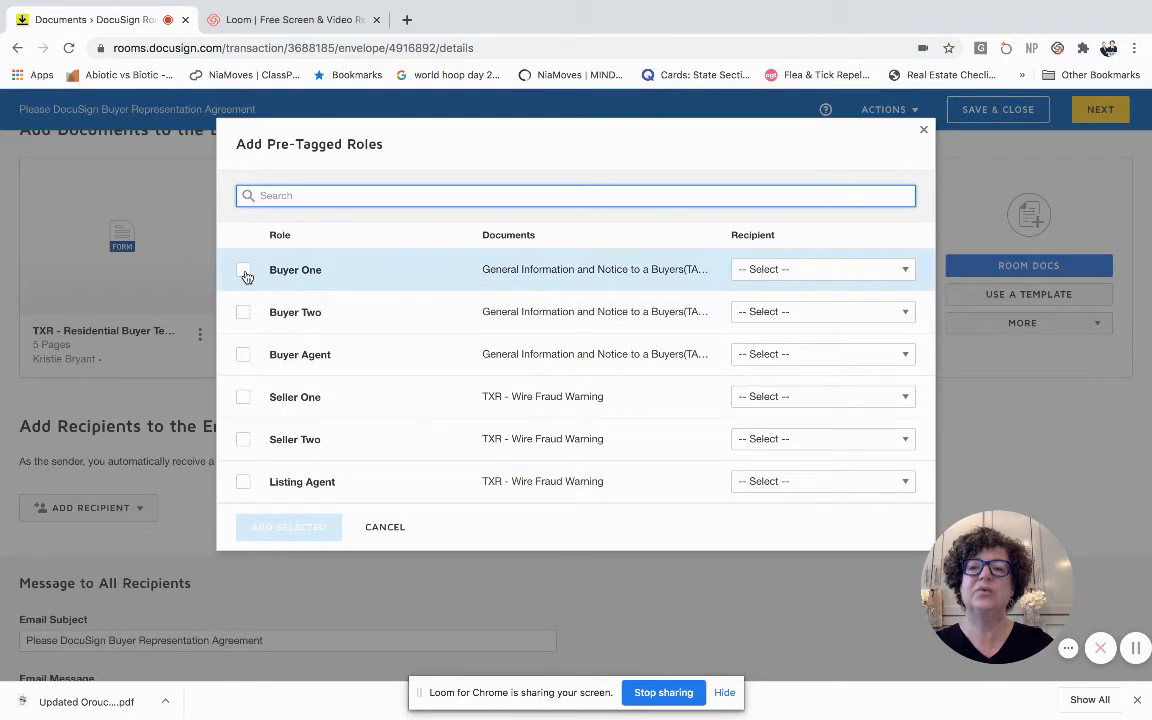
Add Buyer One (assigned to the buyer) and Buyer Agent roles as signing recipients.
click(822, 268)
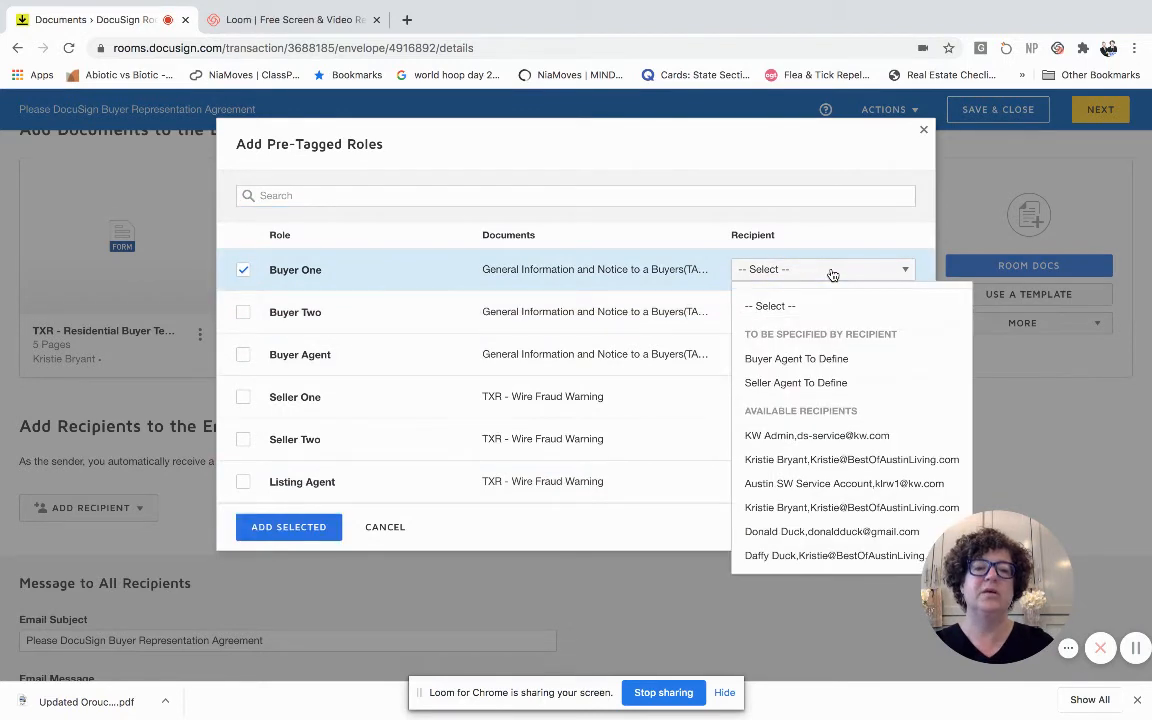
click(832, 532)
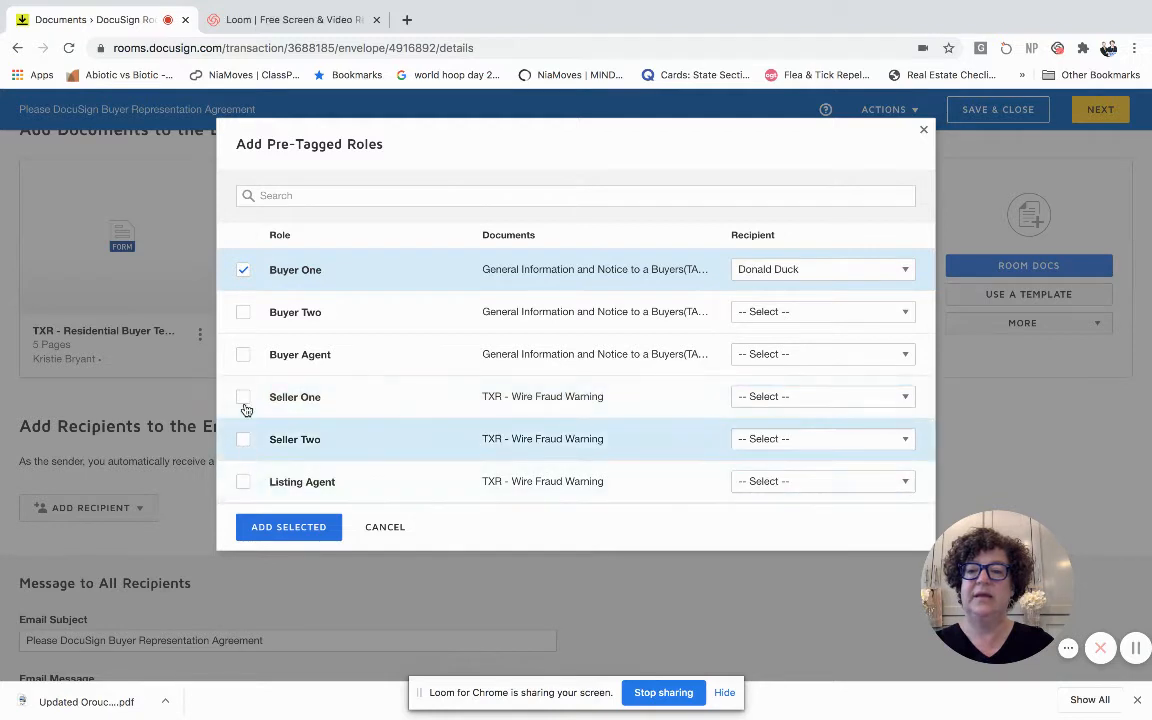
click(820, 354)
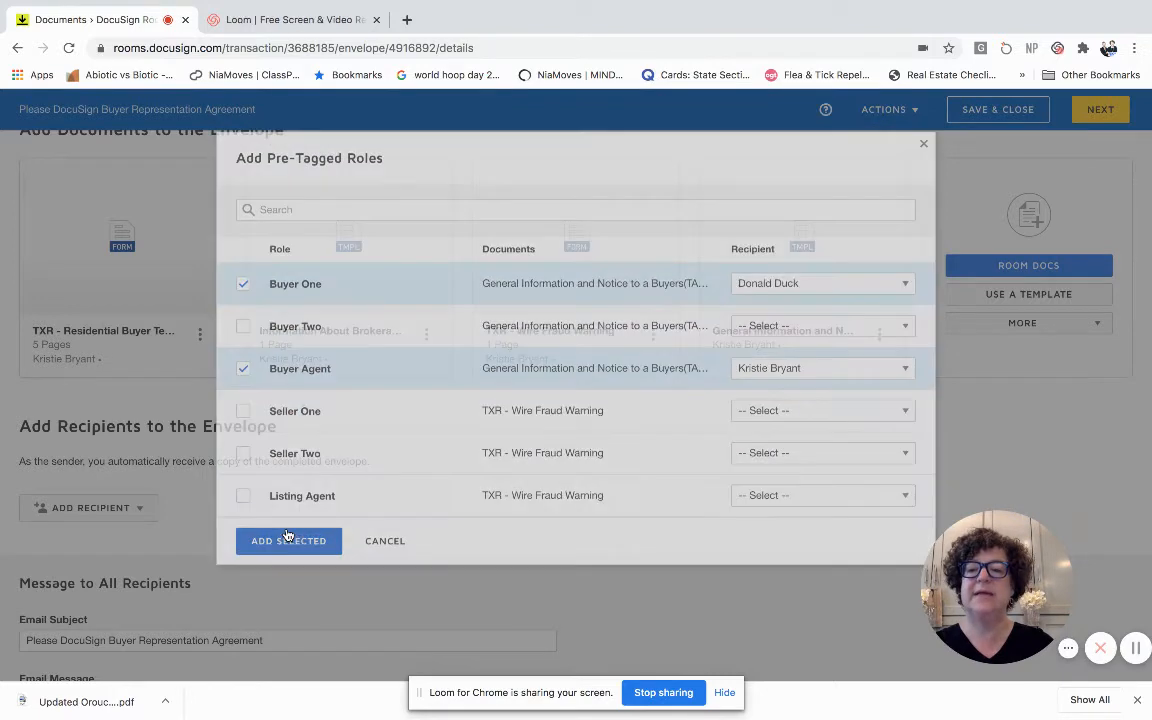
click(288, 540)
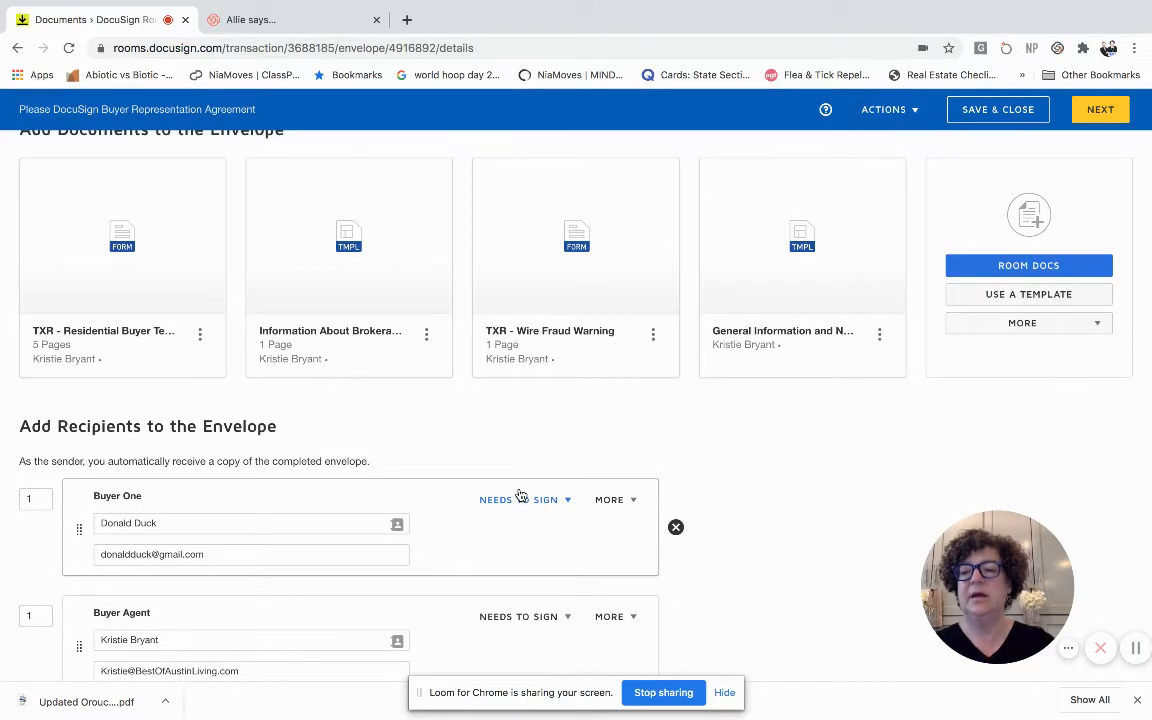
Set both recipients to signing order 1 and proceed to the next envelope step.
scroll(down, 3)
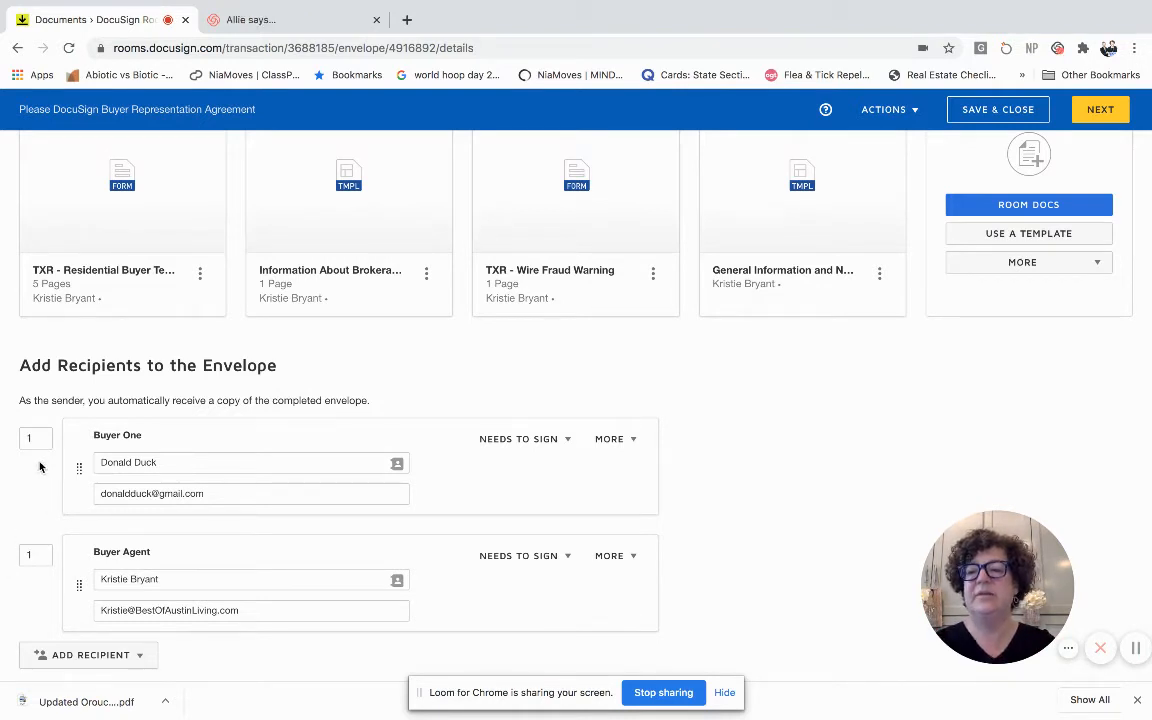
click(36, 438)
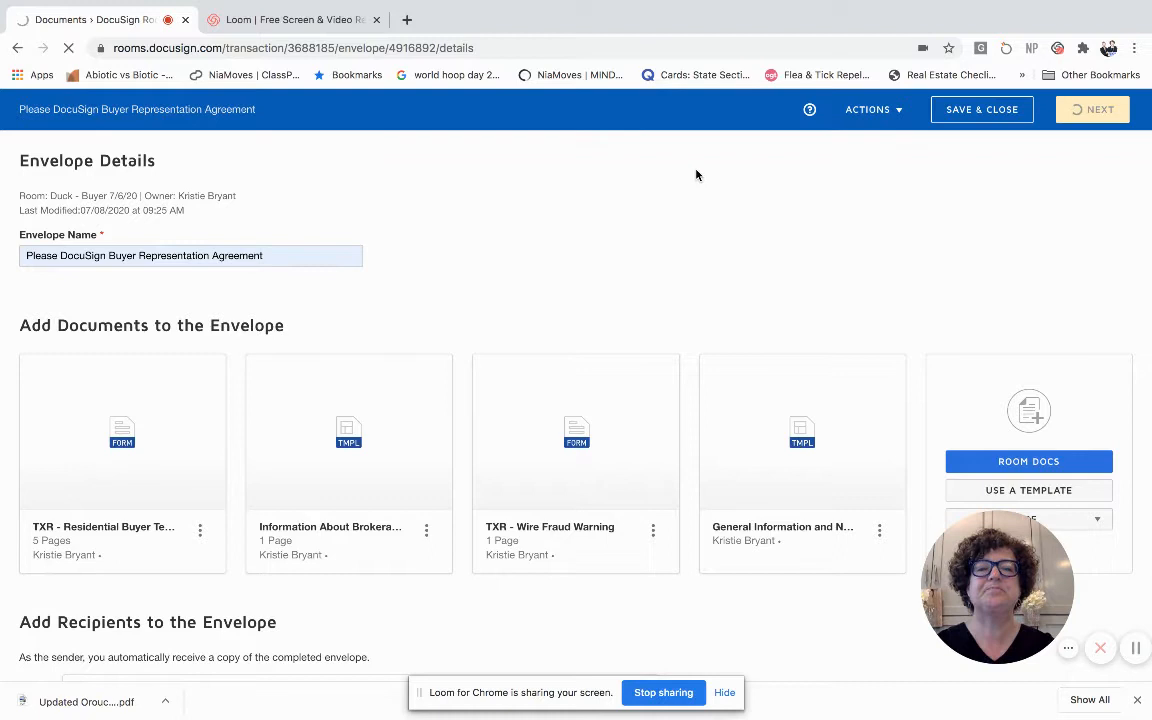
click(1092, 108)
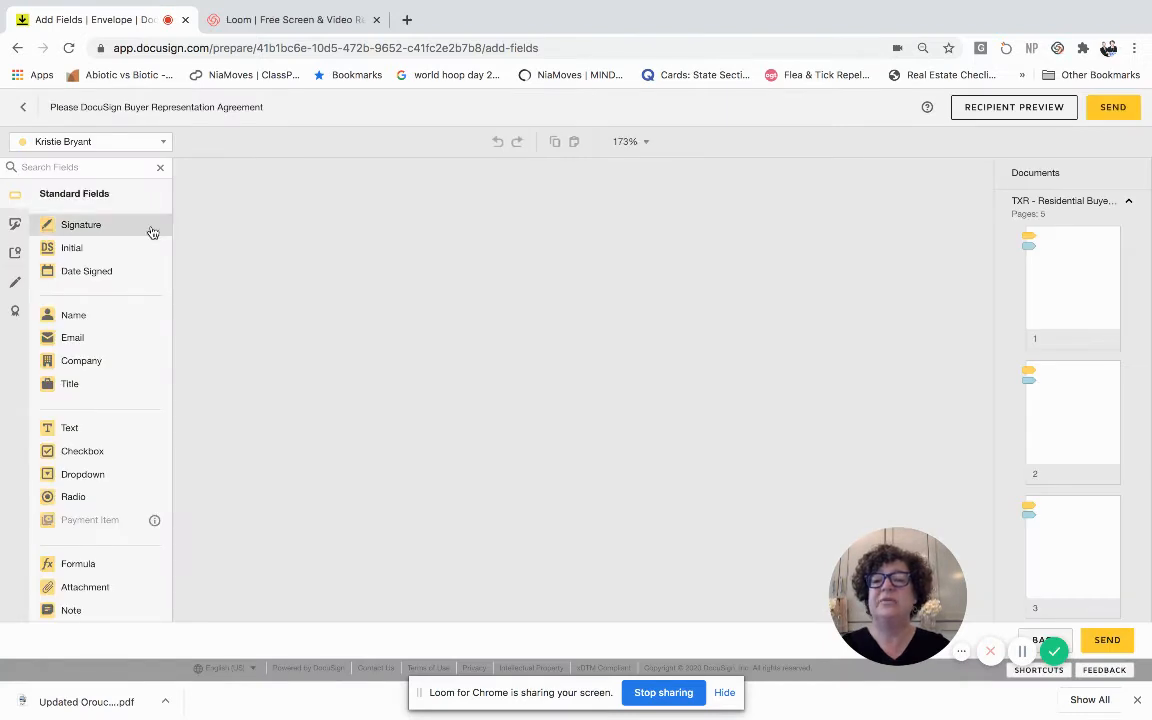
mouse_move(268, 360)
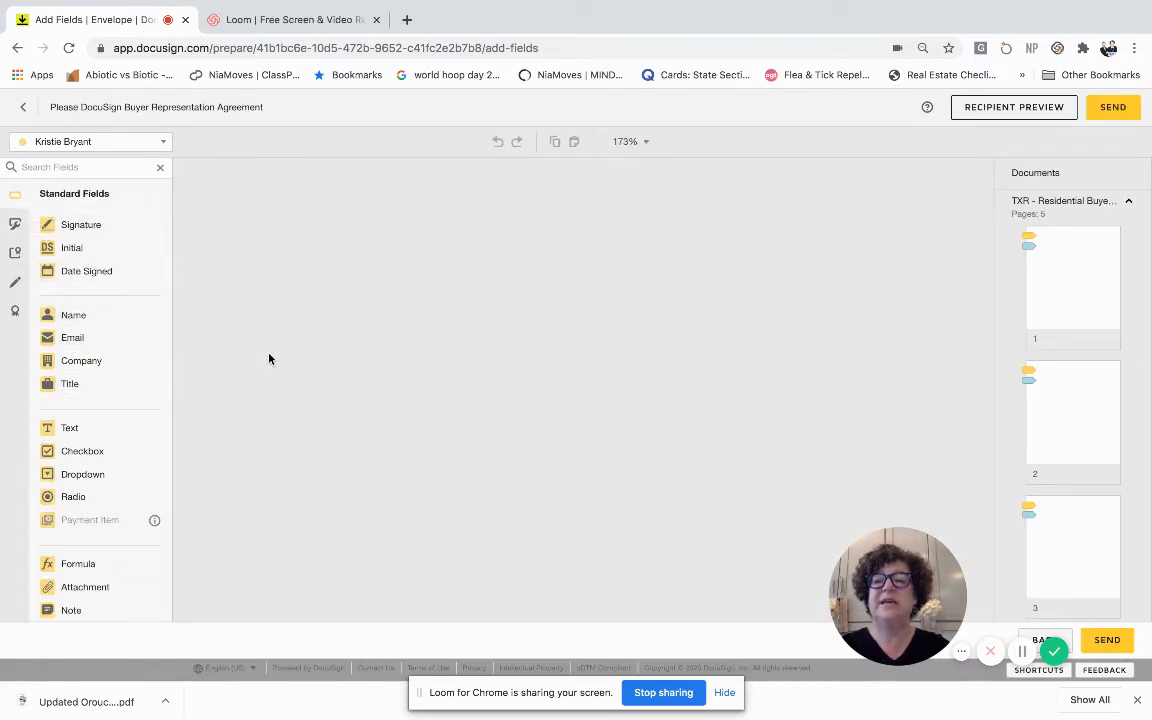
mouse_move(16, 284)
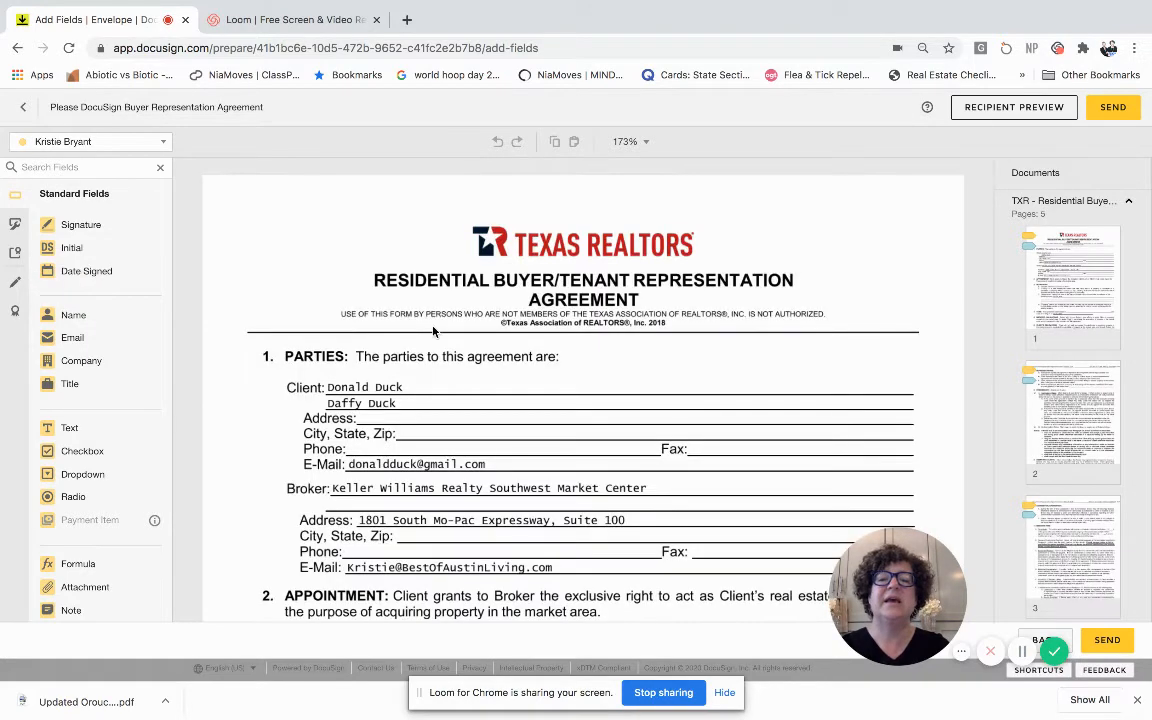
scroll(down, 3)
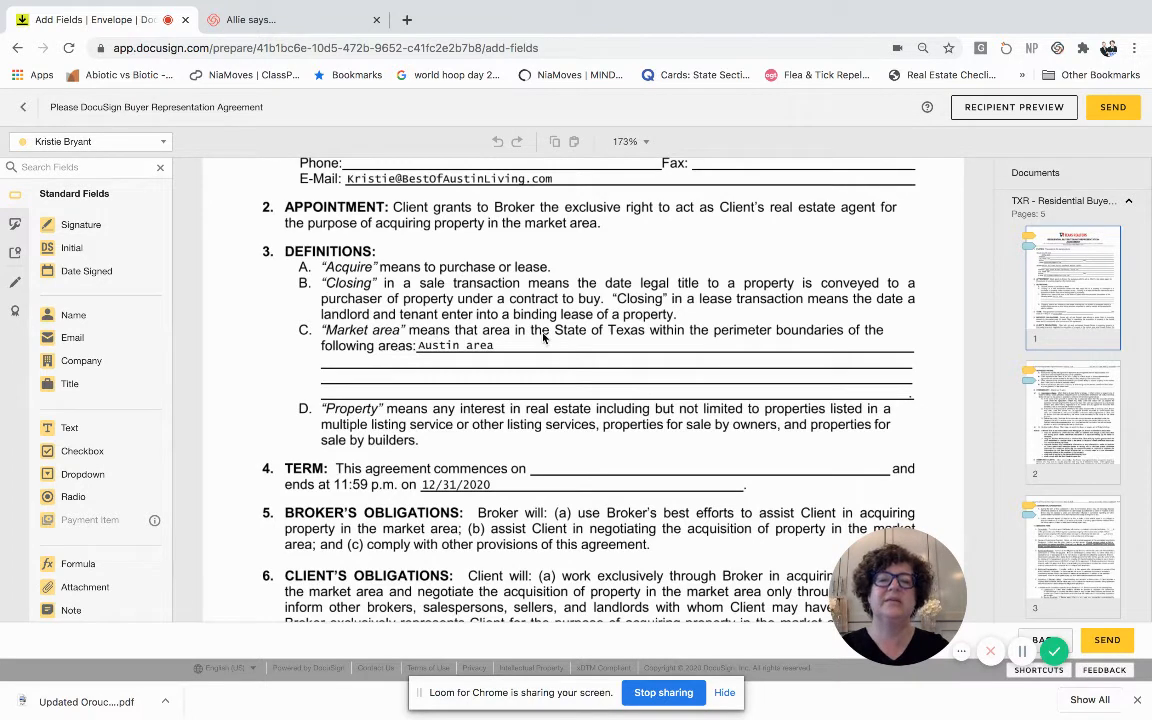
scroll(down, 3)
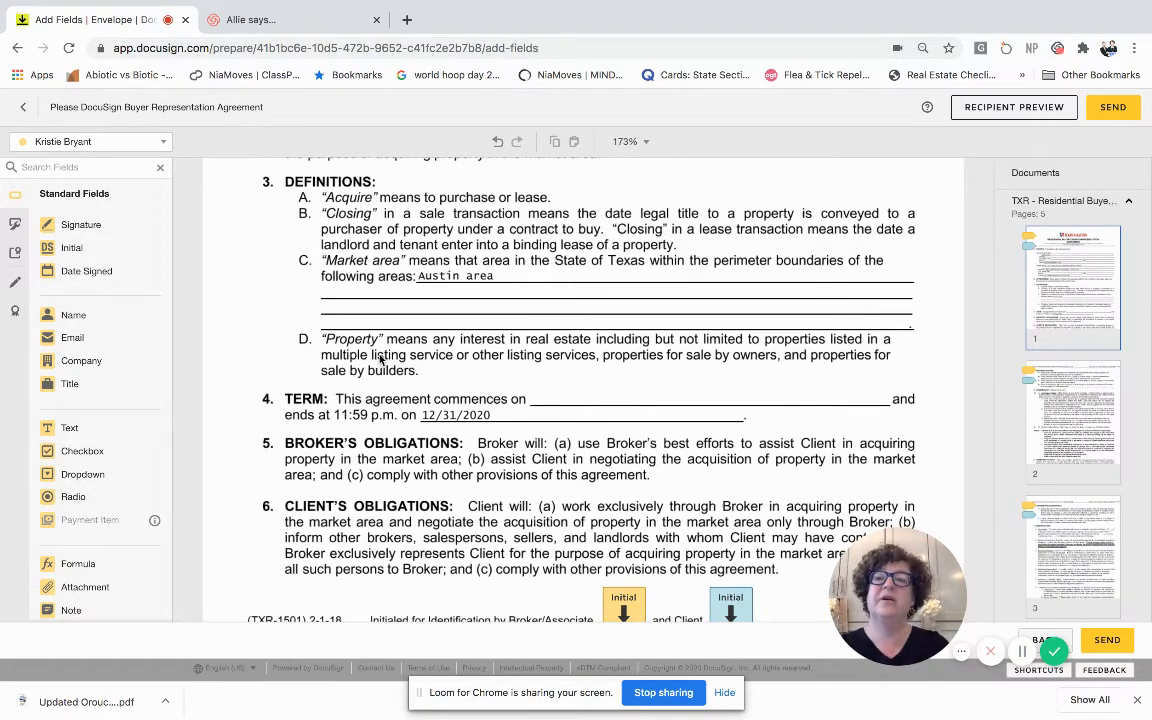
click(290, 20)
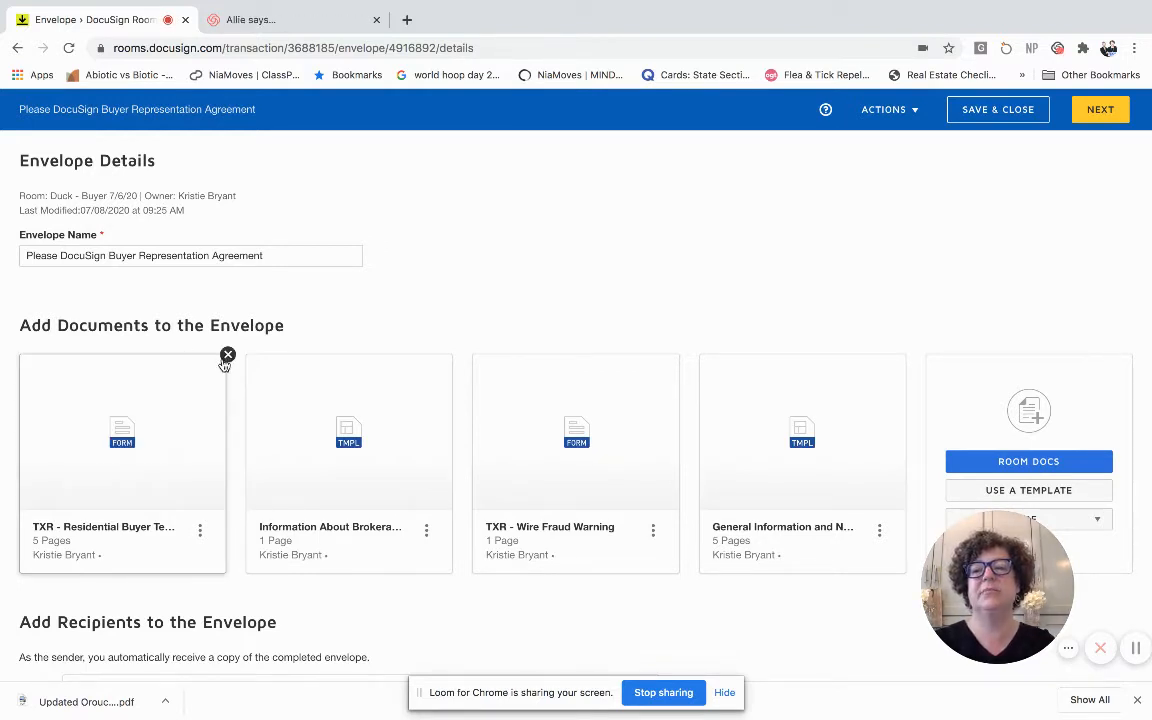
Remove the outdated representation agreement from the envelope and save & close it.
click(290, 20)
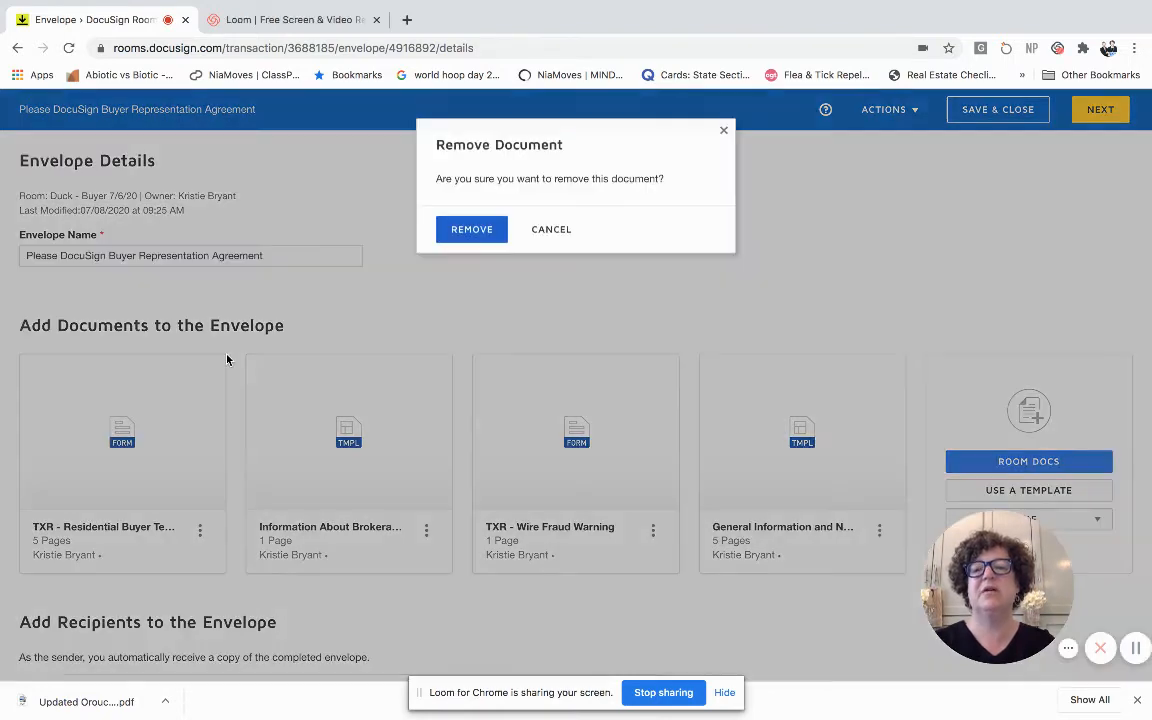
click(472, 228)
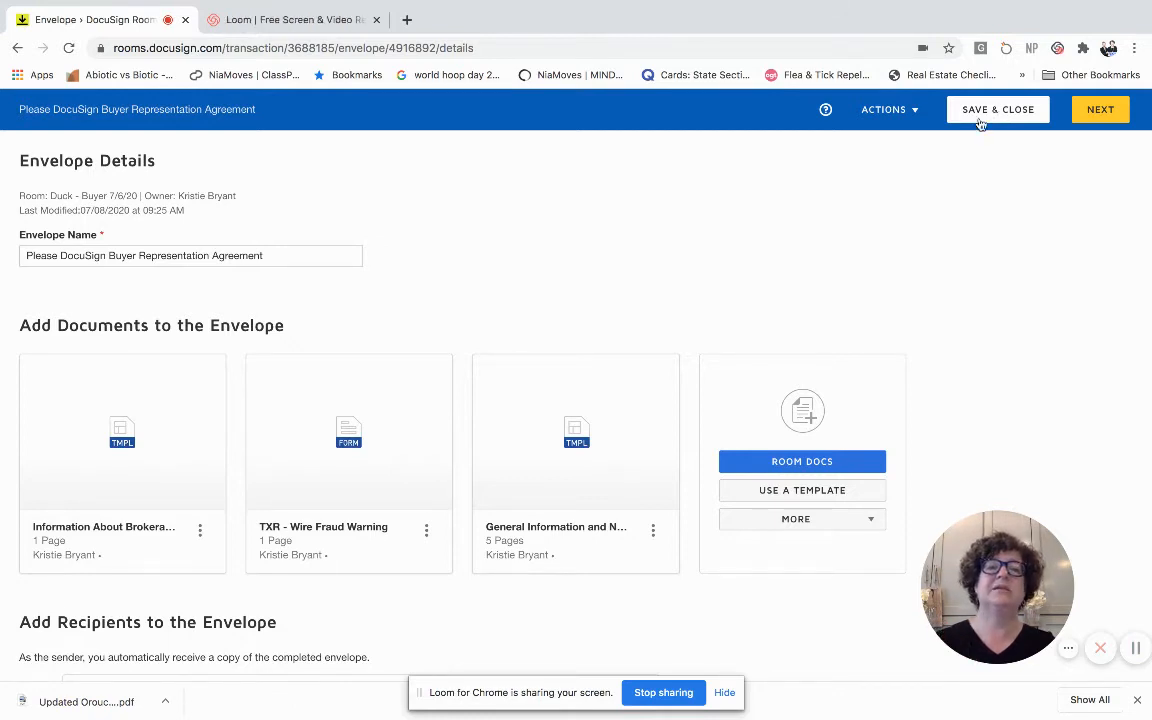
click(996, 108)
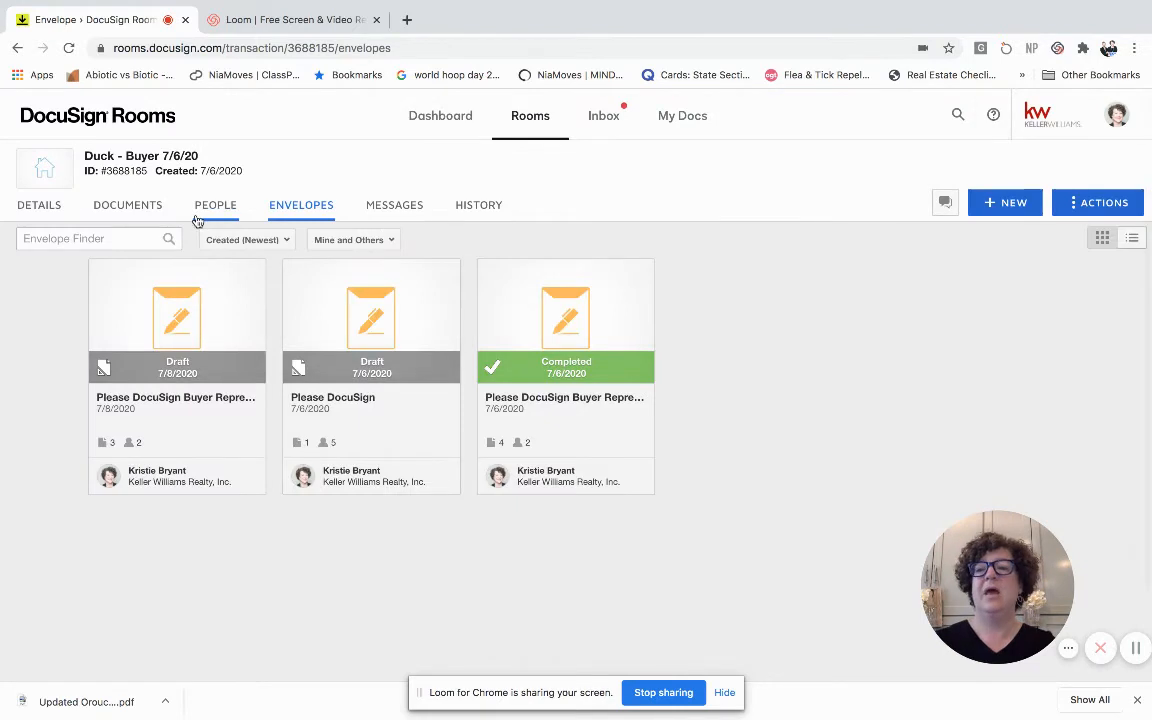
Open the room's TXR Residential Buyer Tenant Representation Agreement in the form editor.
click(128, 204)
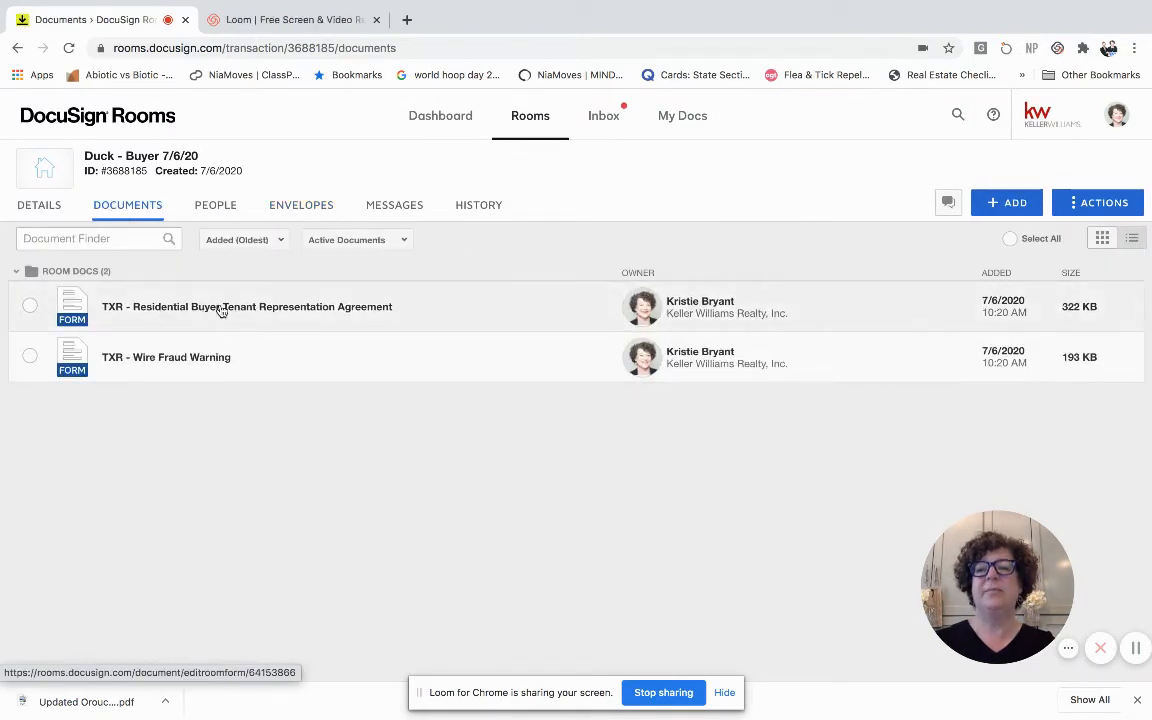
click(248, 306)
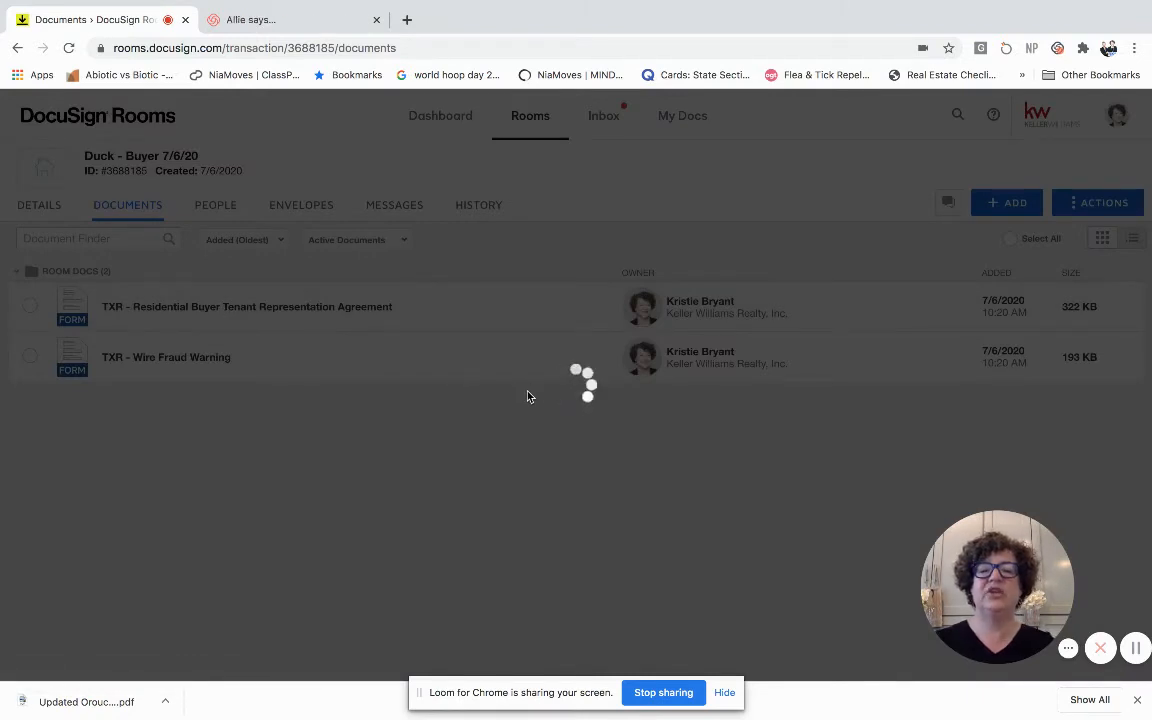
click(246, 306)
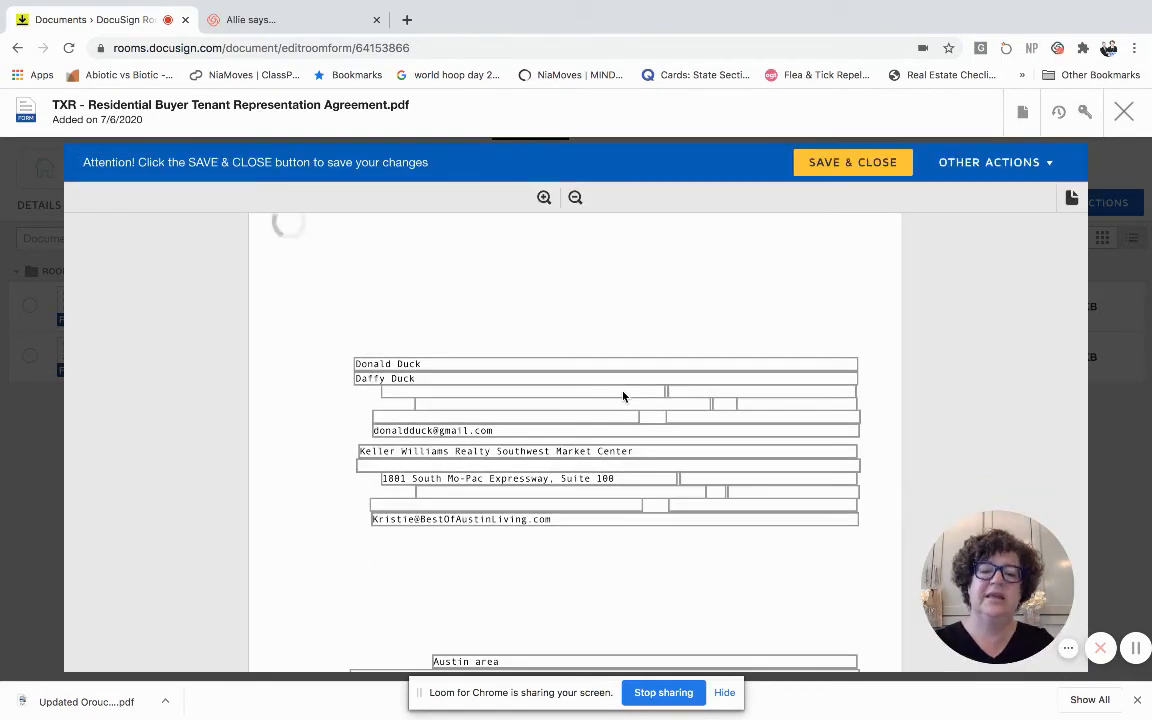
Enter 7/8/2020 as the term commencement date in section 4 and save & close the agreement.
scroll(down, 3)
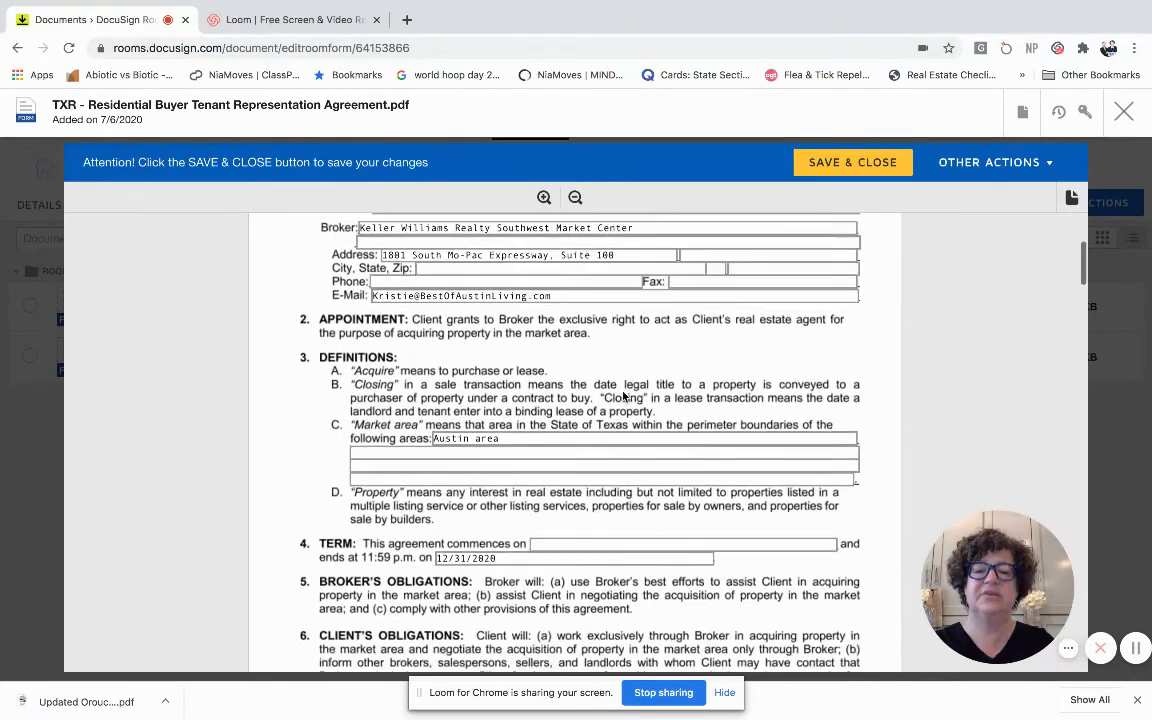
scroll(down, 3)
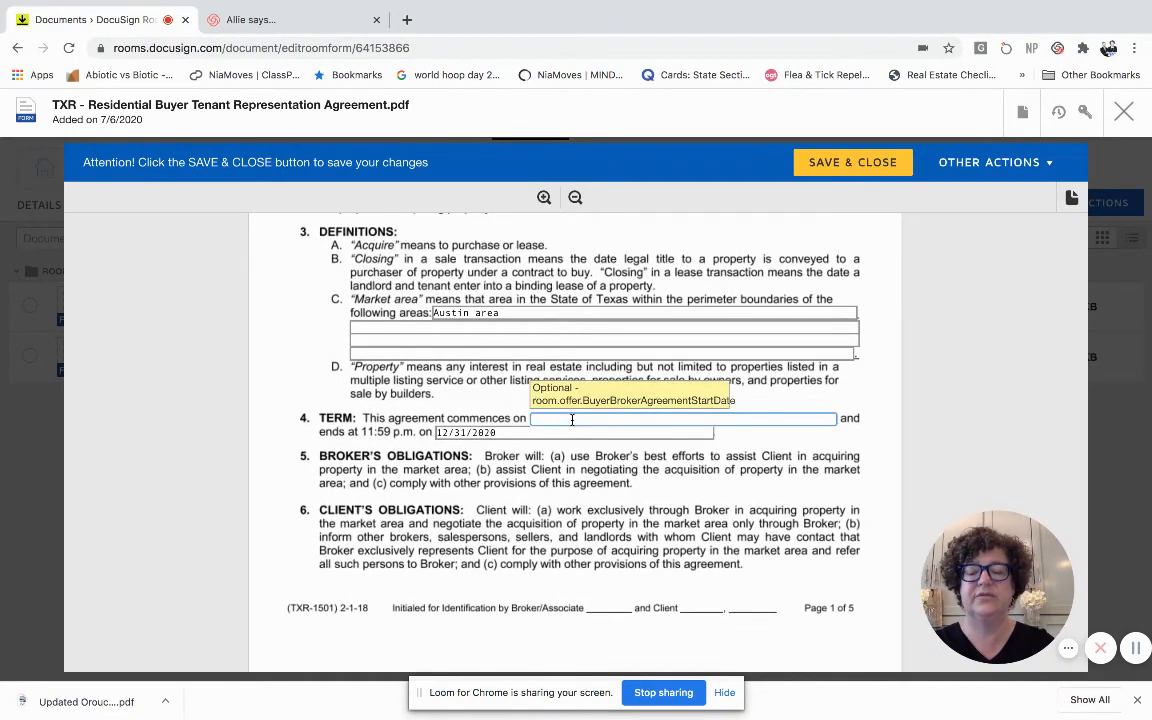
text(7/)
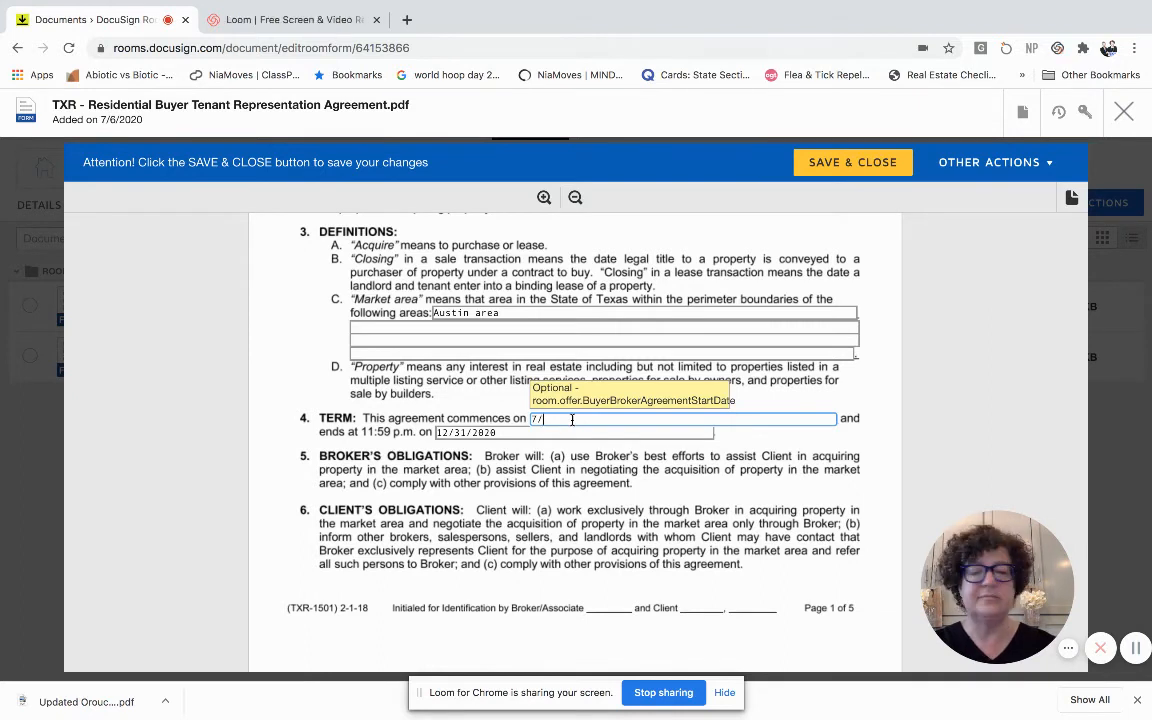
text(8/2020)
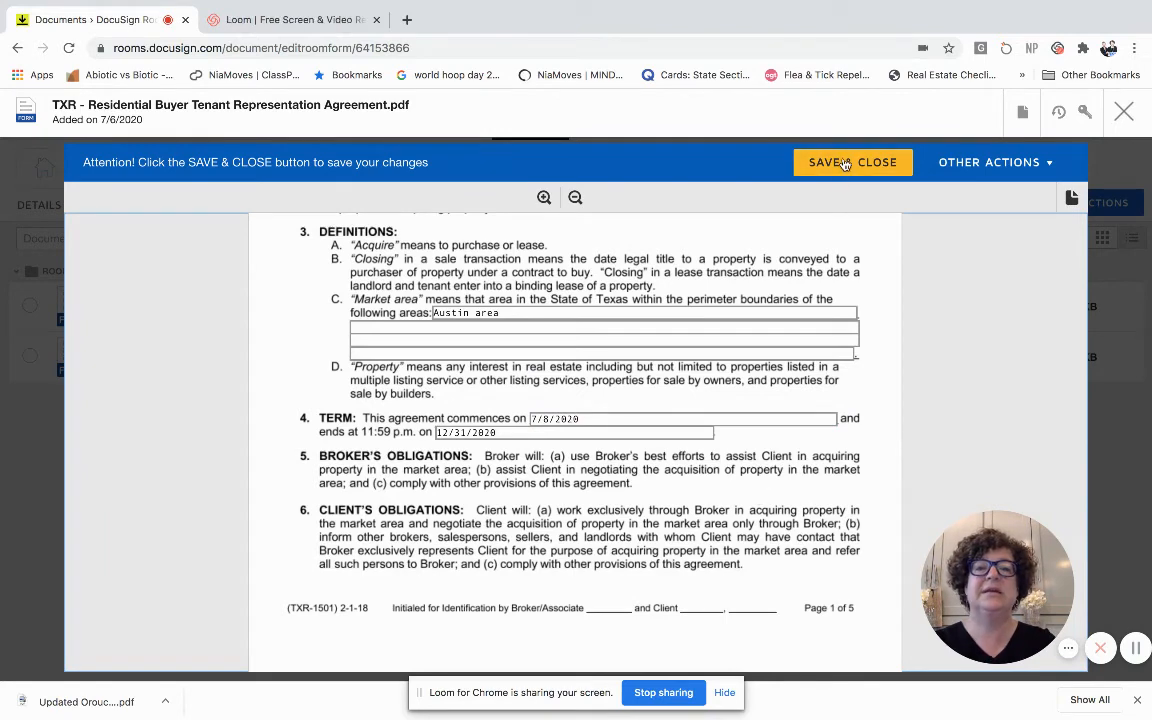
click(852, 162)
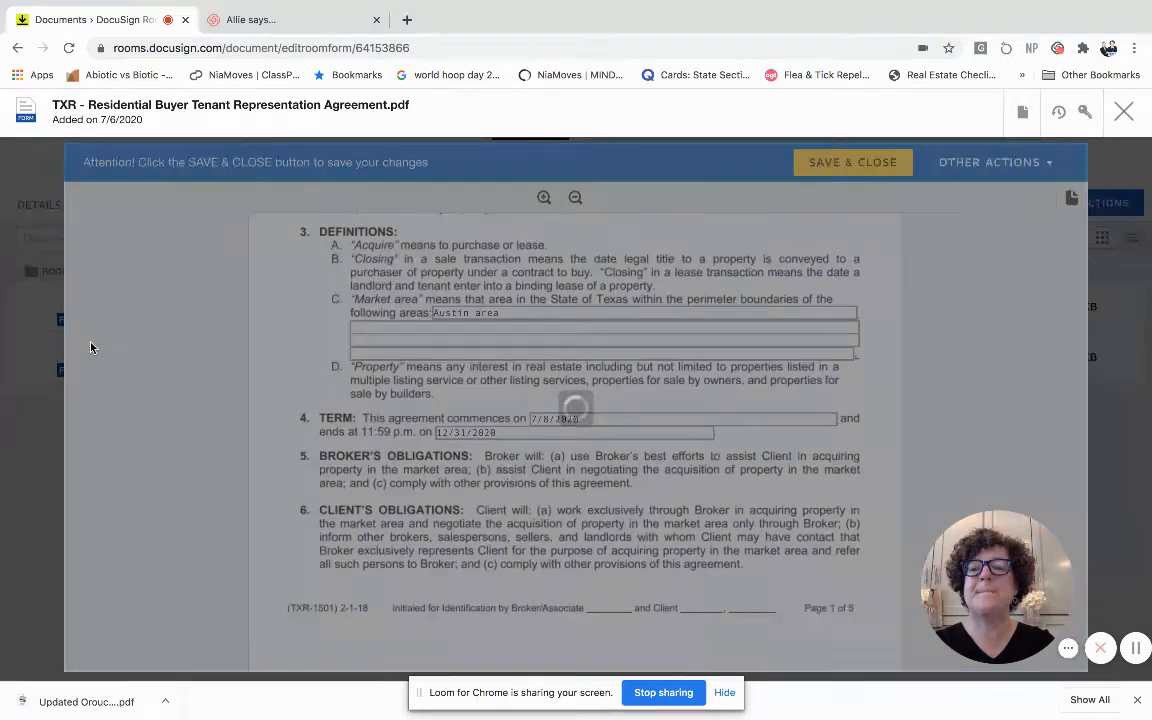
click(1124, 112)
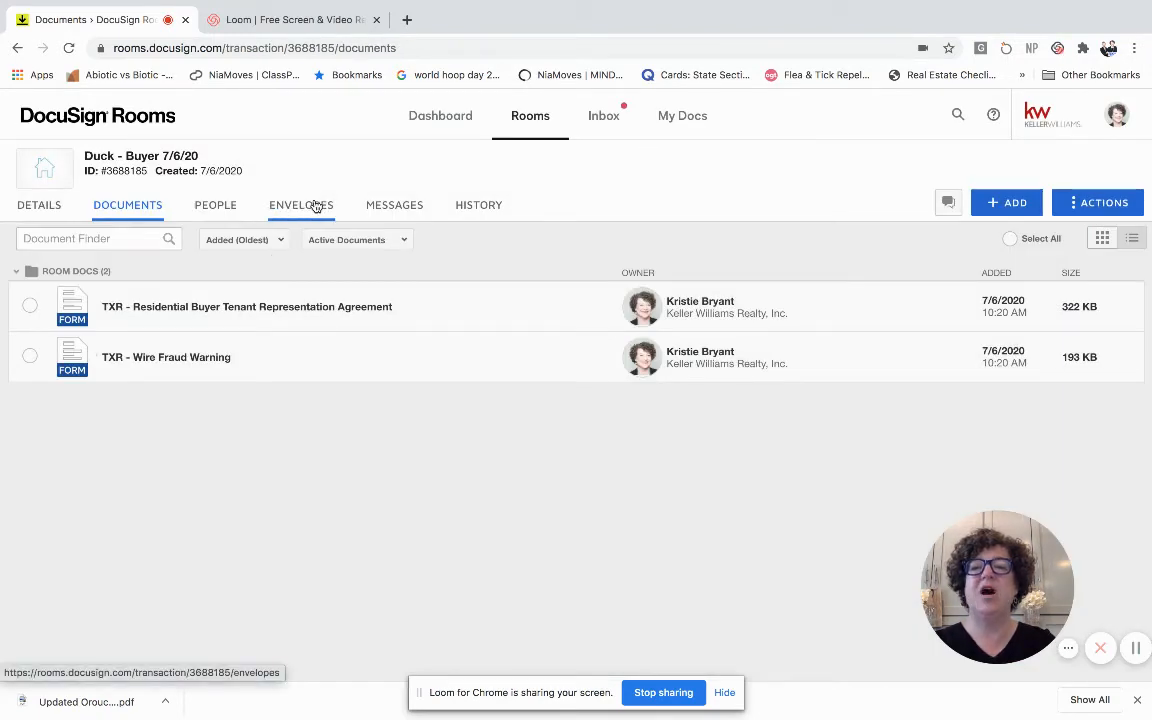
Reopen the draft envelope from the Envelopes tab and review its documents, recipients and message.
click(300, 204)
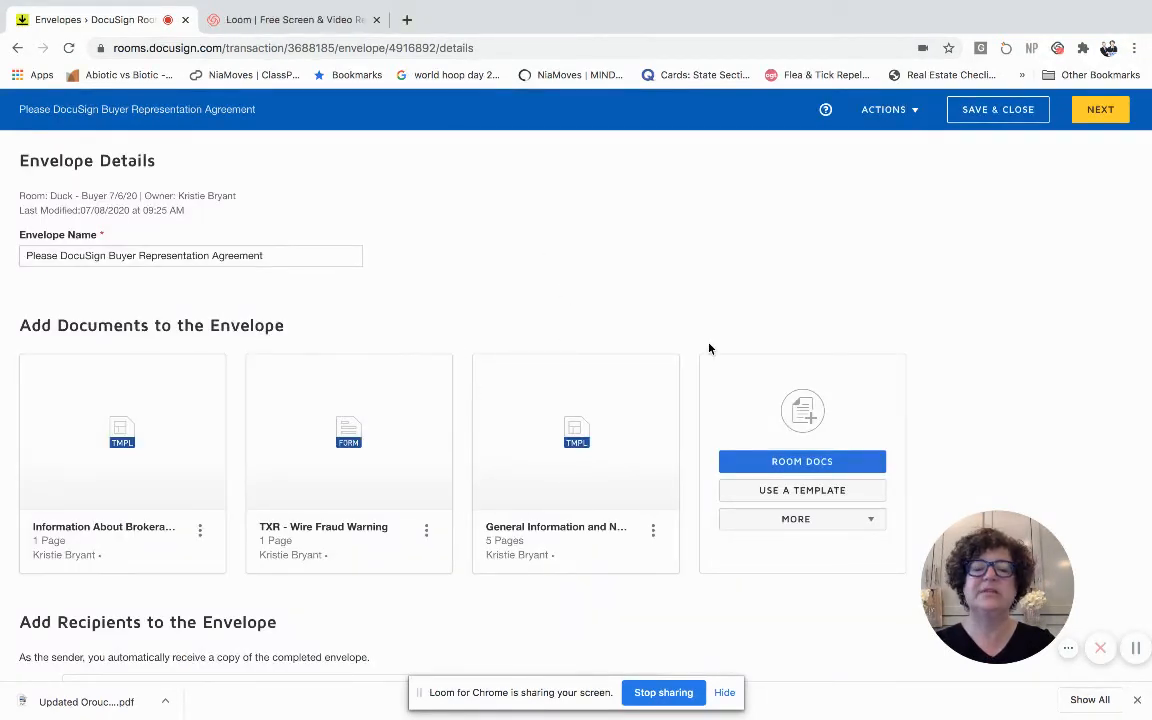
scroll(down, 3)
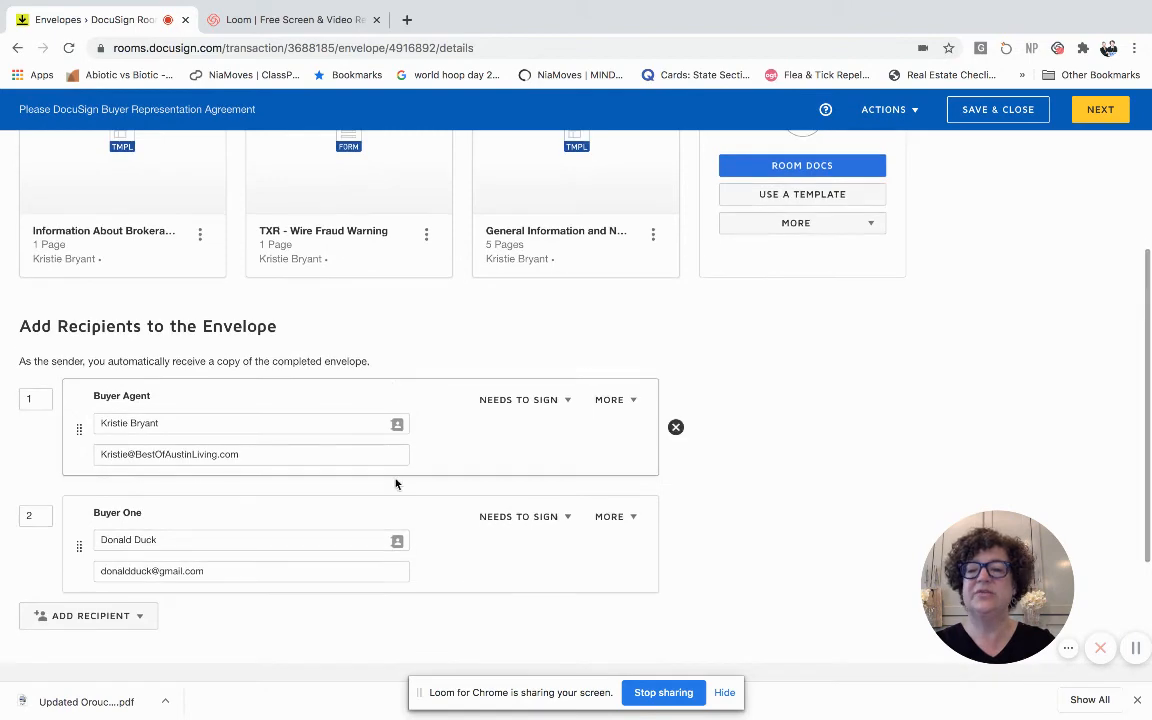
scroll(down, 3)
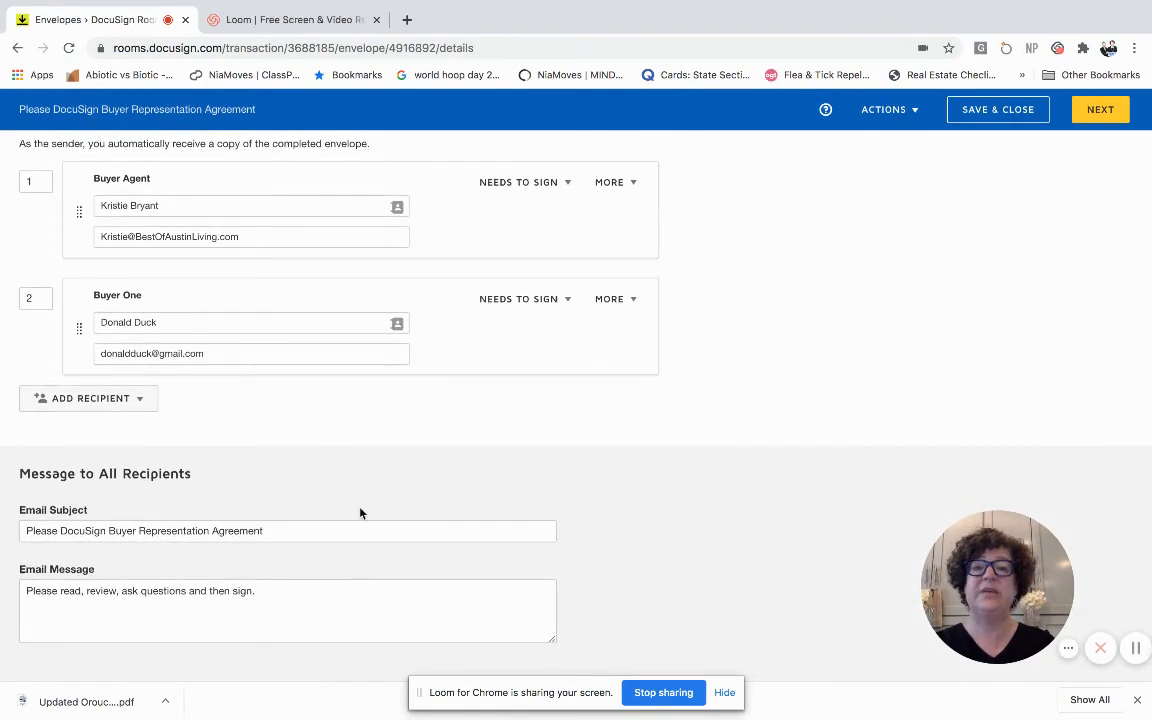
scroll(up, 3)
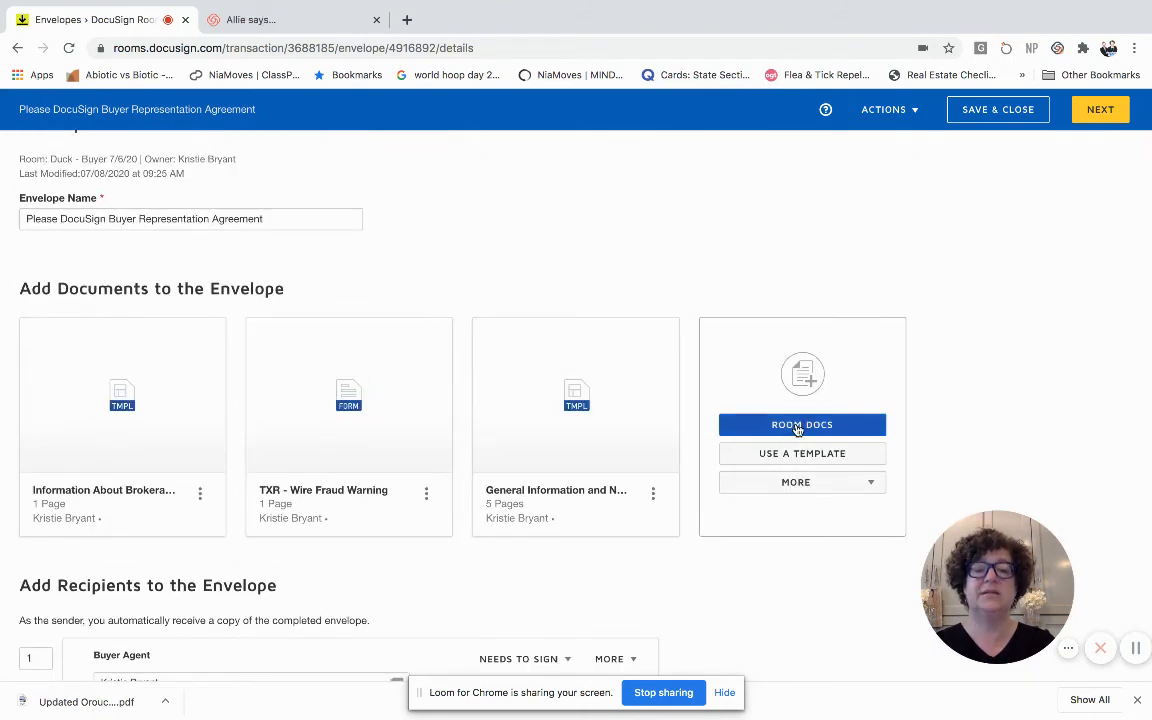
Re-add the TXR Residential Buyer Tenant Representation Agreement from Room Docs to the envelope.
click(800, 424)
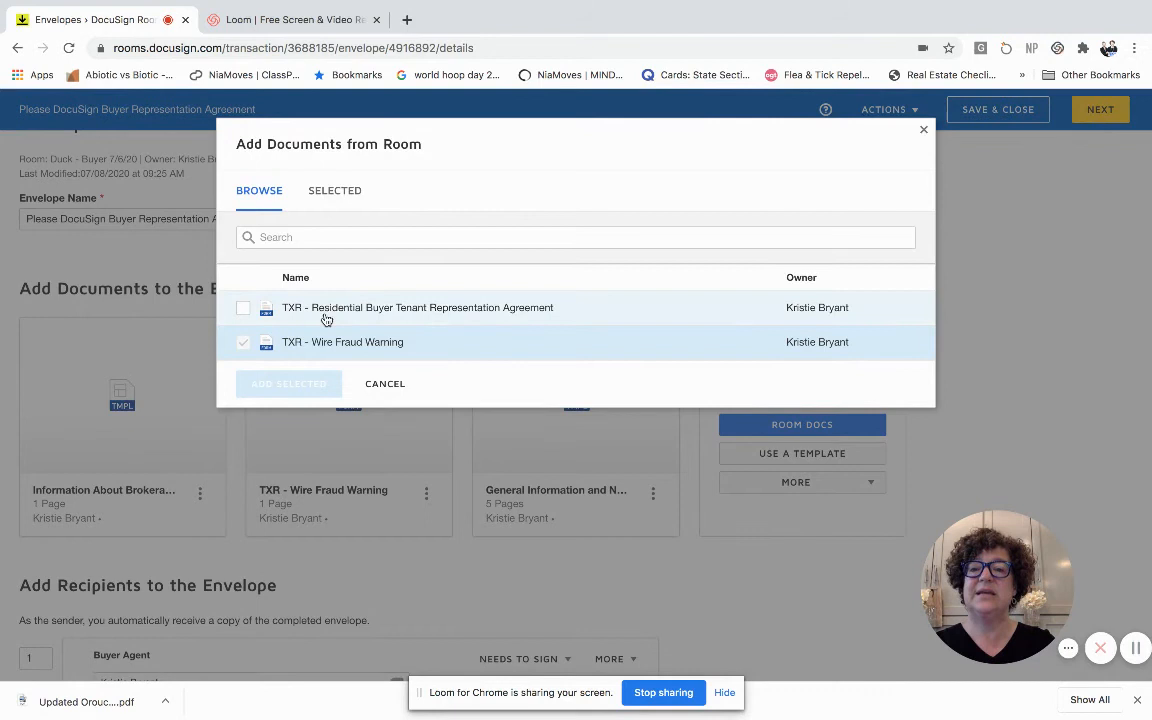
click(244, 308)
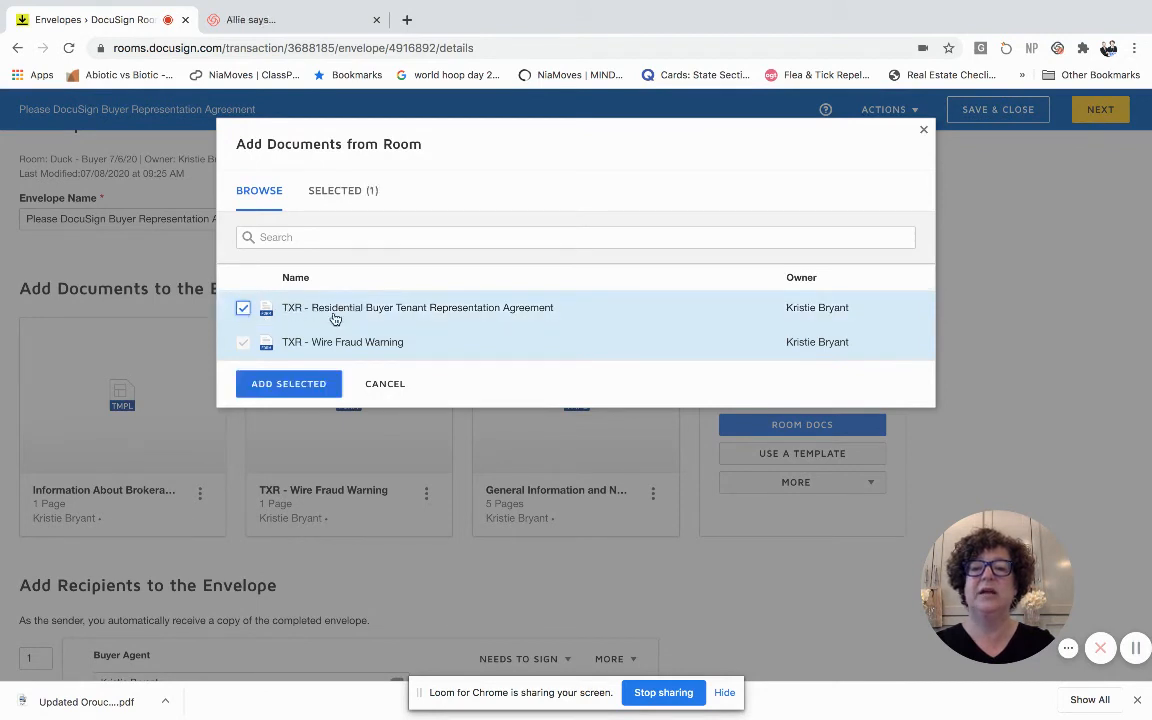
mouse_move(368, 318)
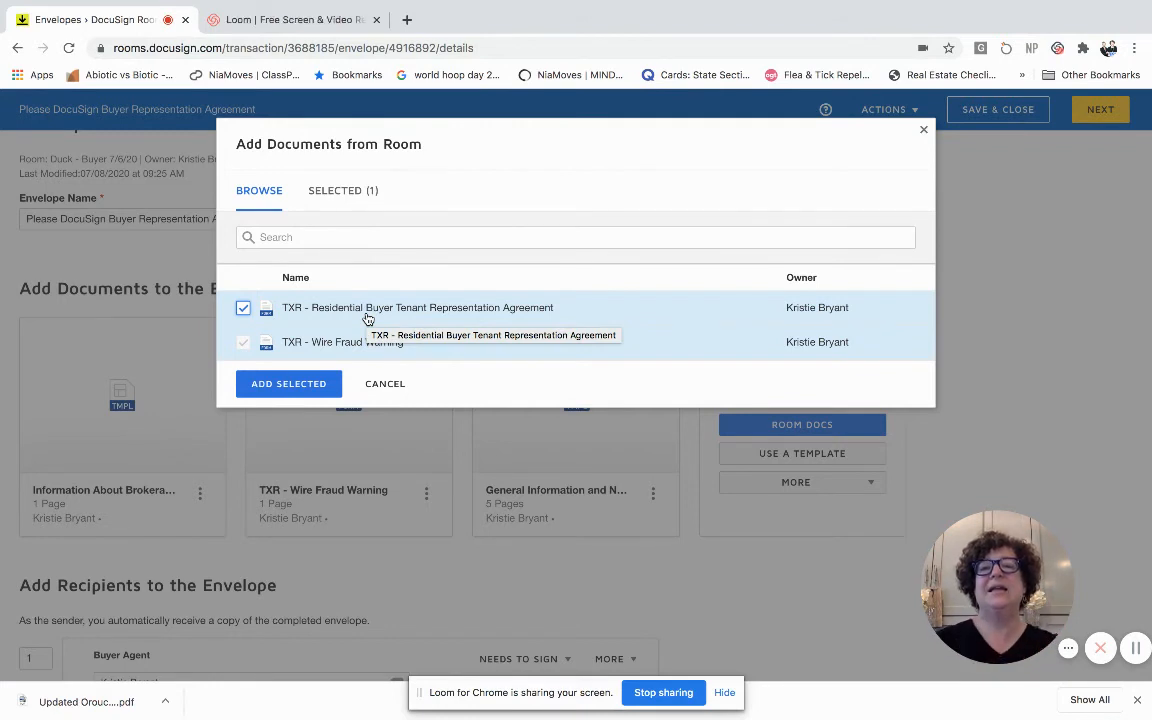
click(288, 384)
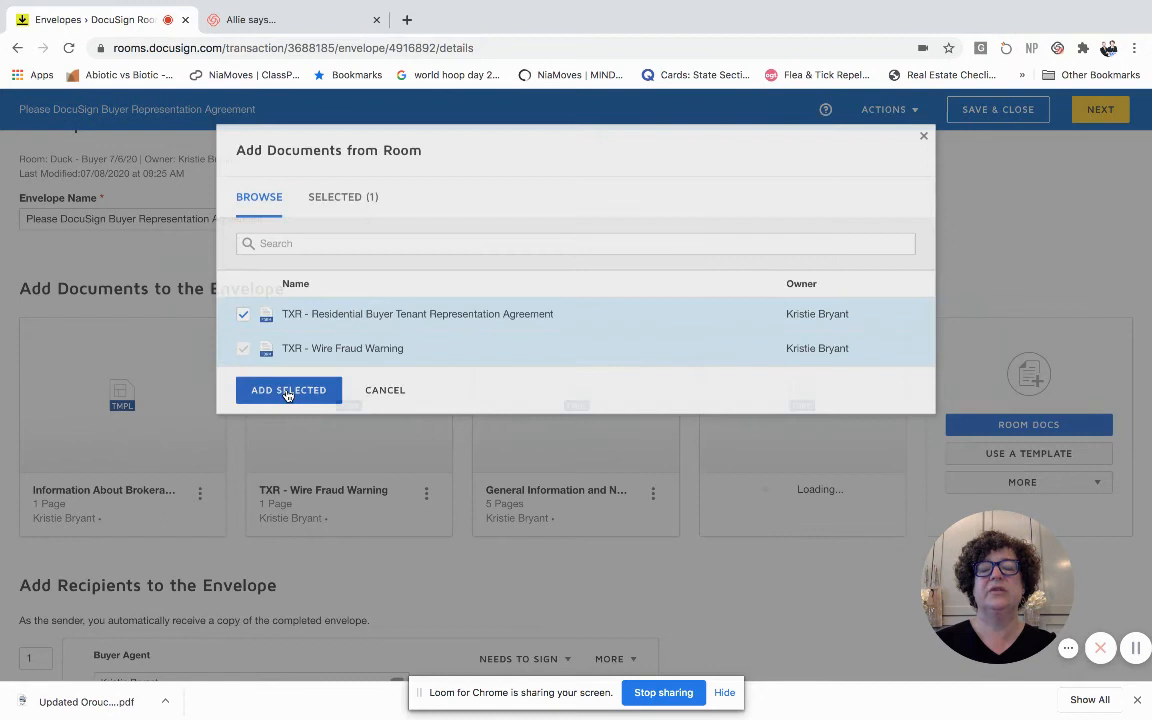
click(288, 390)
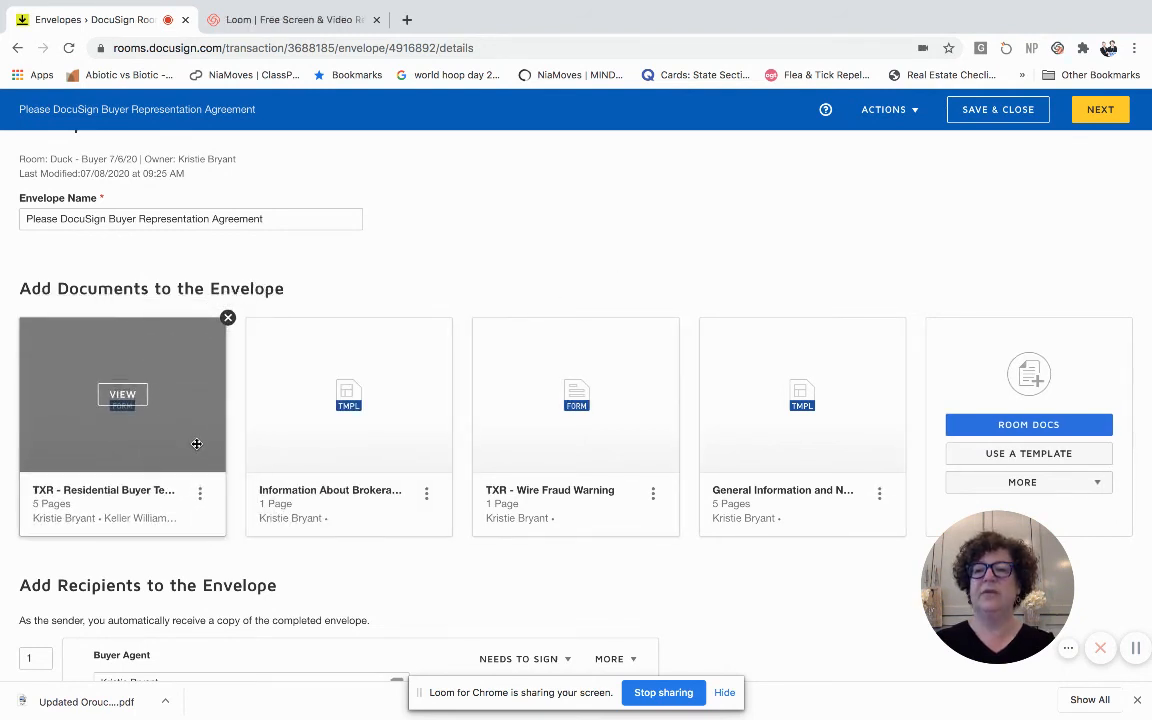
Confirm the recipient order and advance the envelope to the Add Fields page.
scroll(down, 3)
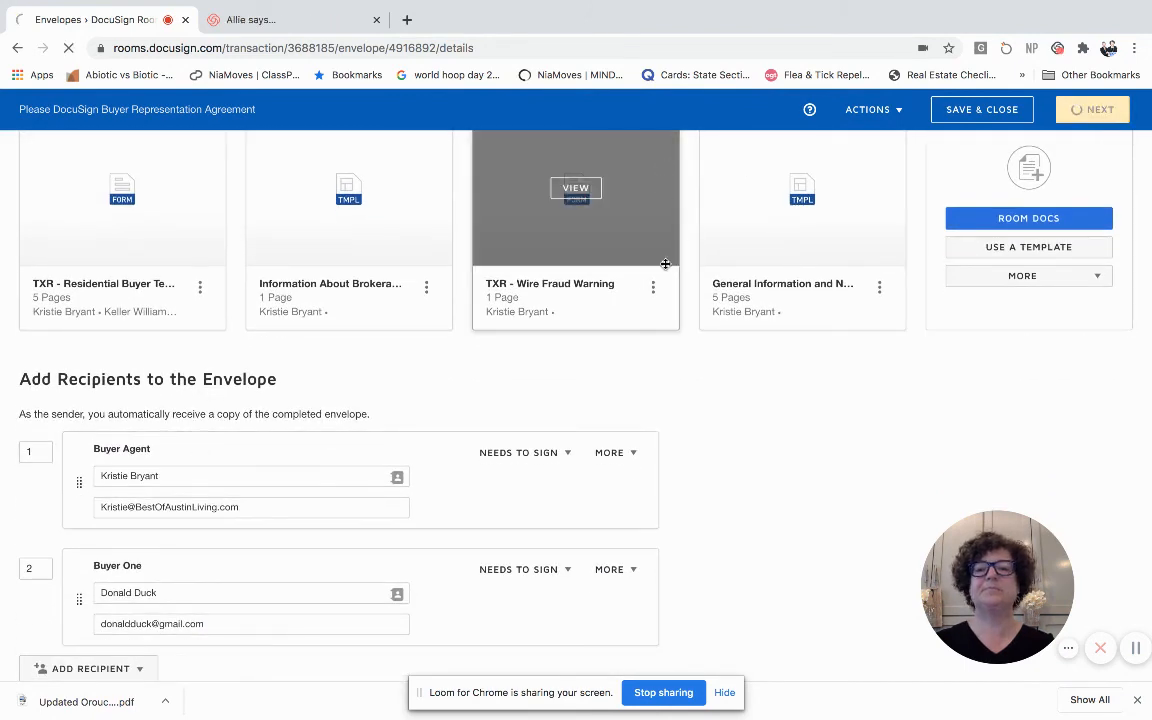
click(1092, 108)
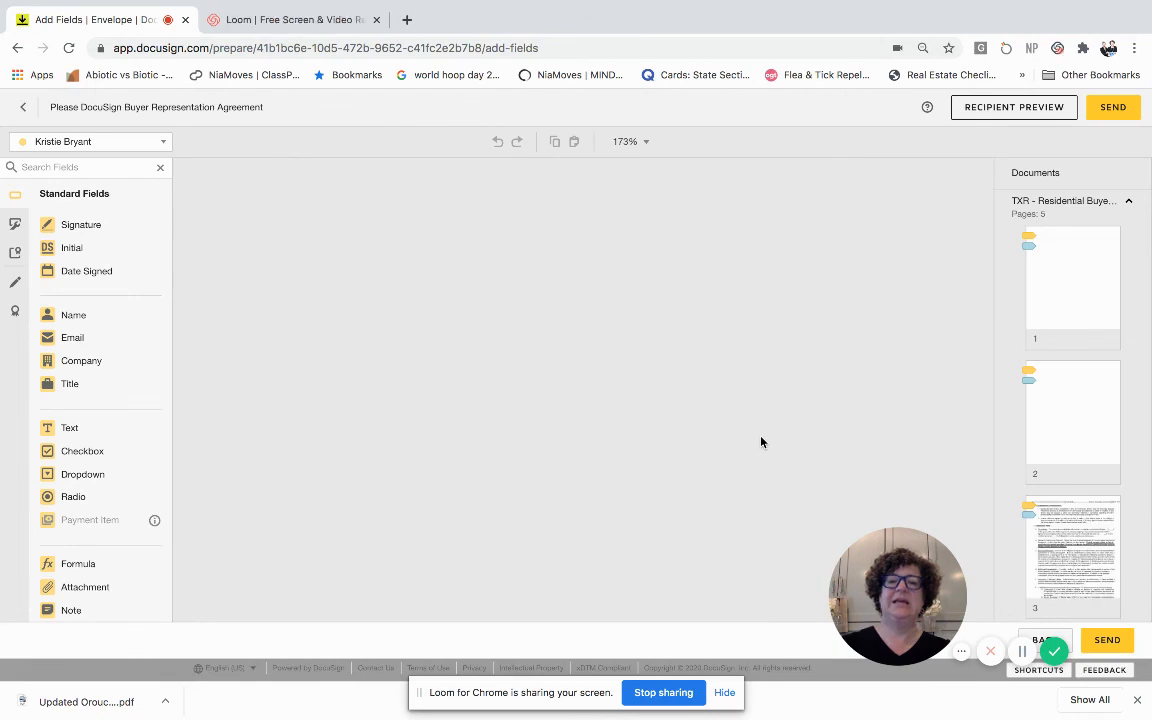
click(1072, 278)
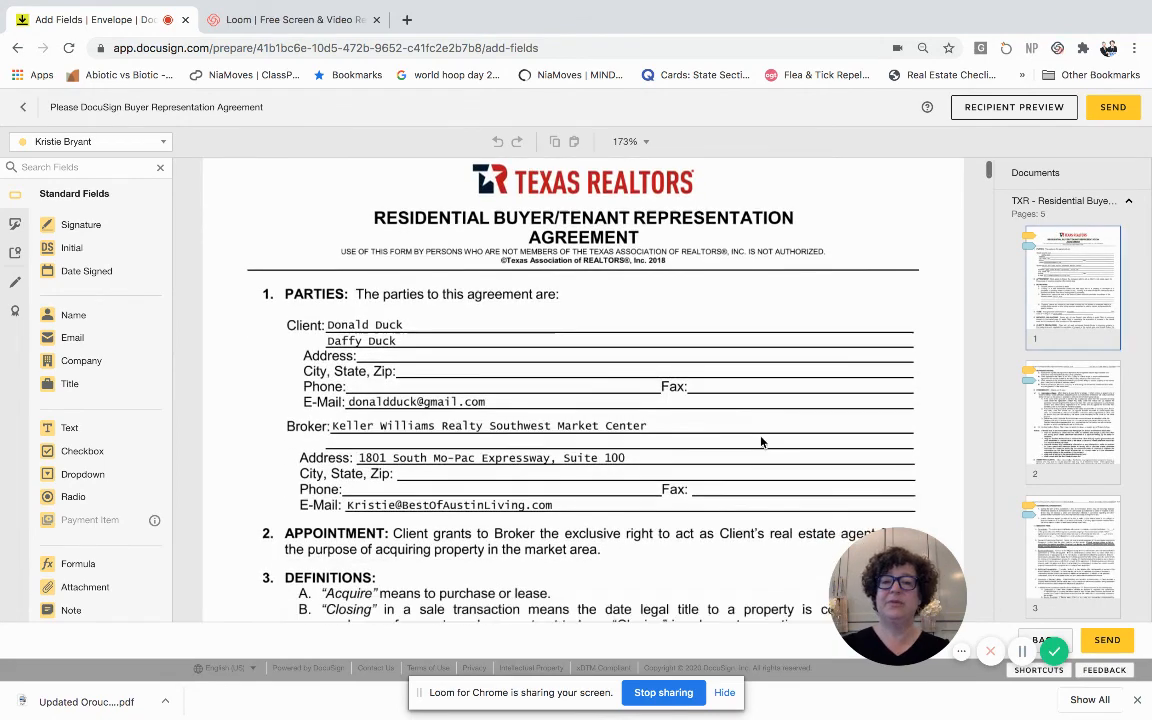
scroll(down, 3)
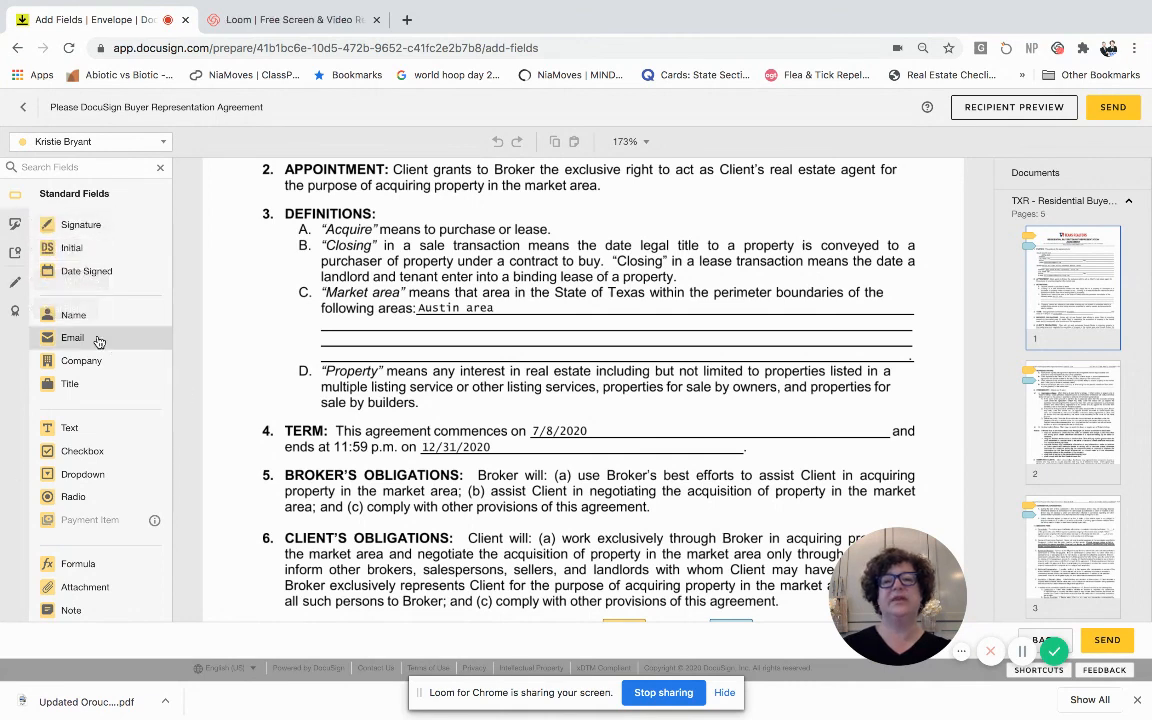
mouse_move(692, 432)
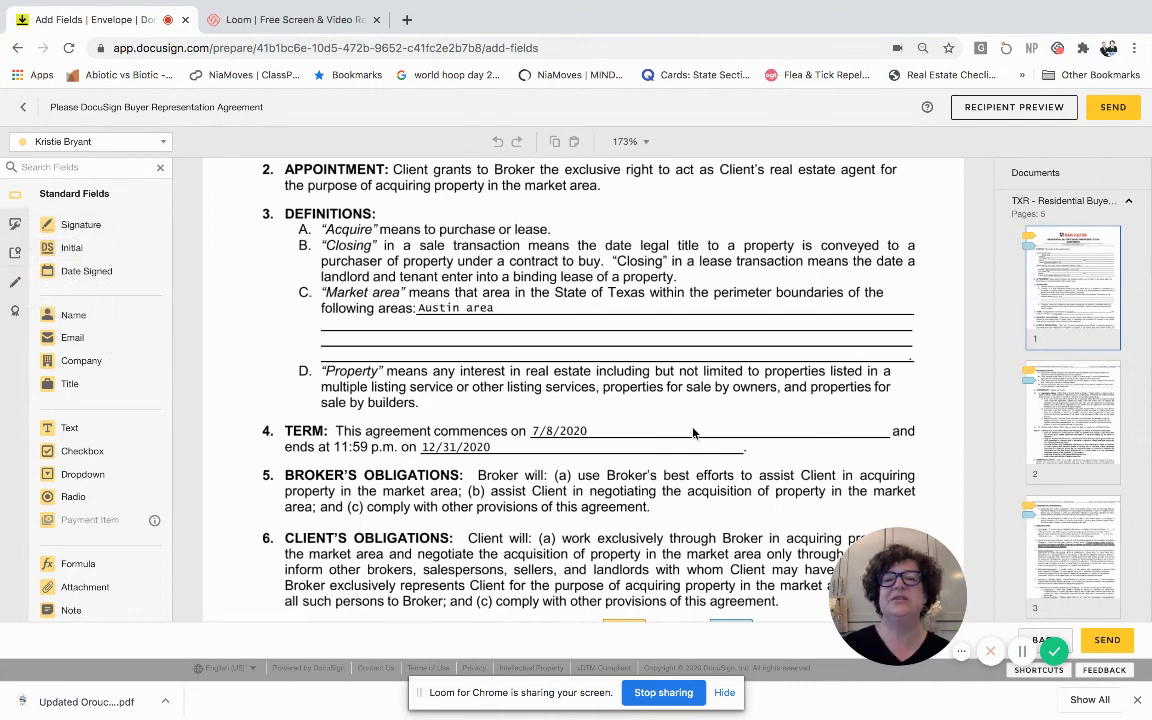